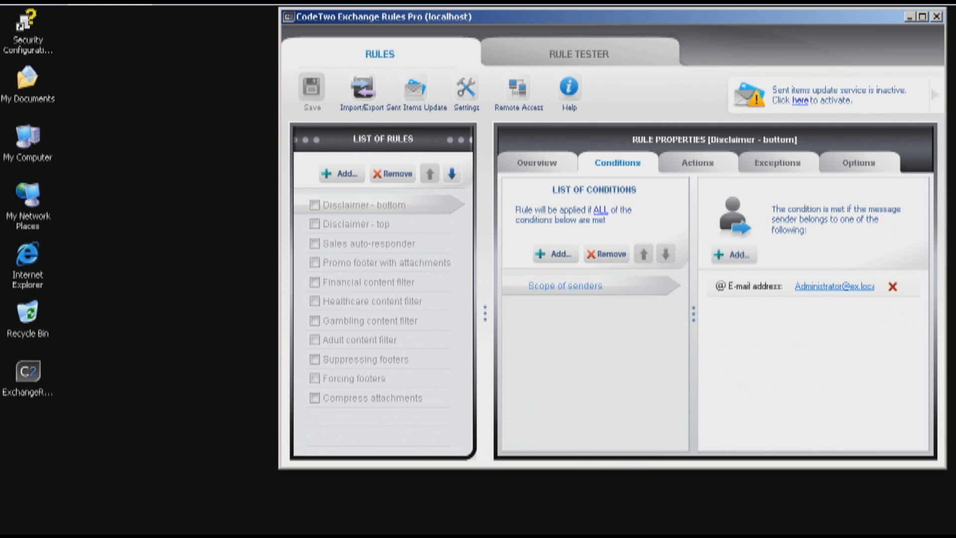
mouse_move(612, 22)
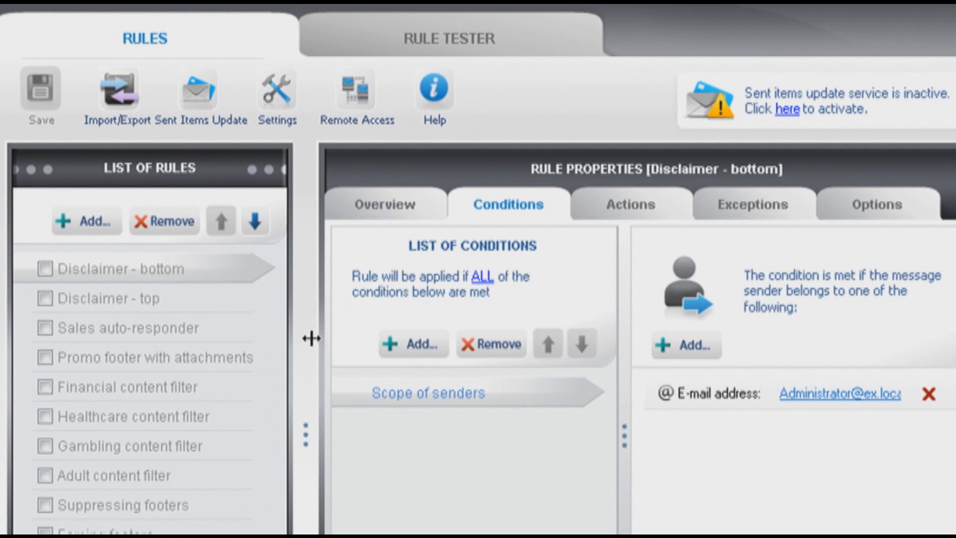
mouse_move(260, 385)
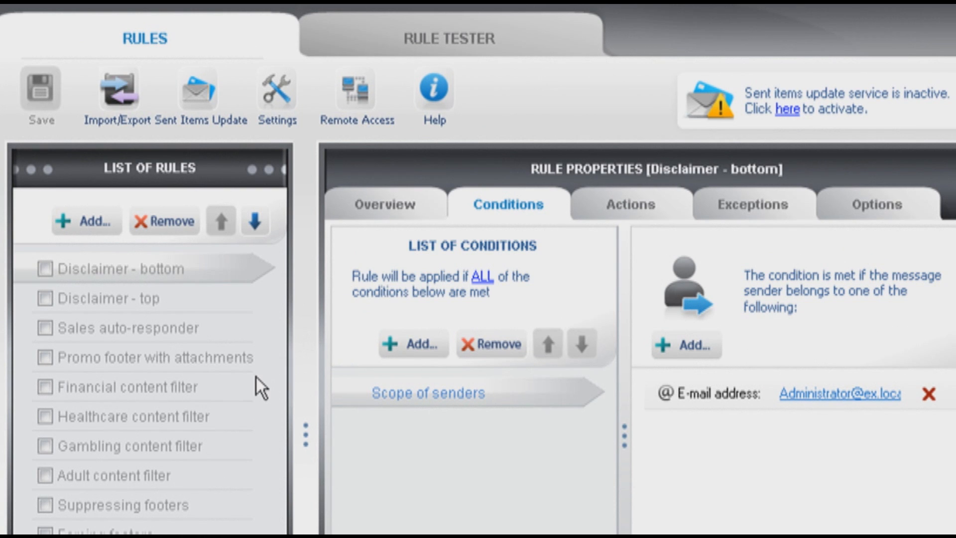
Add an enabled rule named 'new' with no conditions yet.
left_click(85, 221)
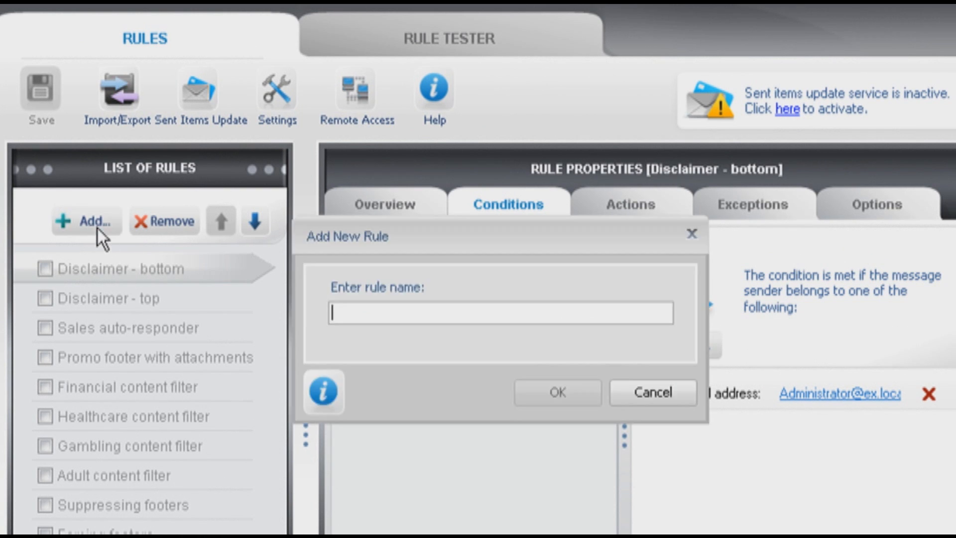
type("new")
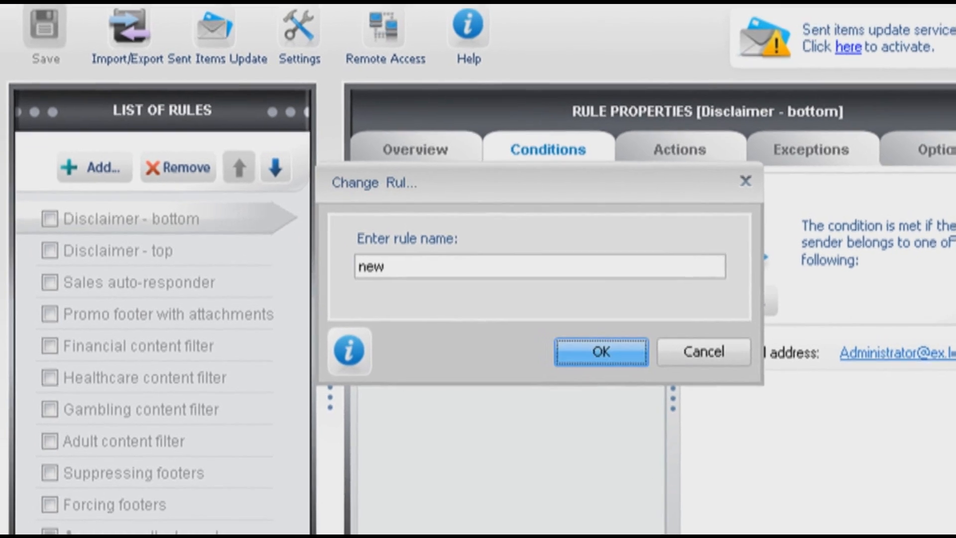
left_click(600, 351)
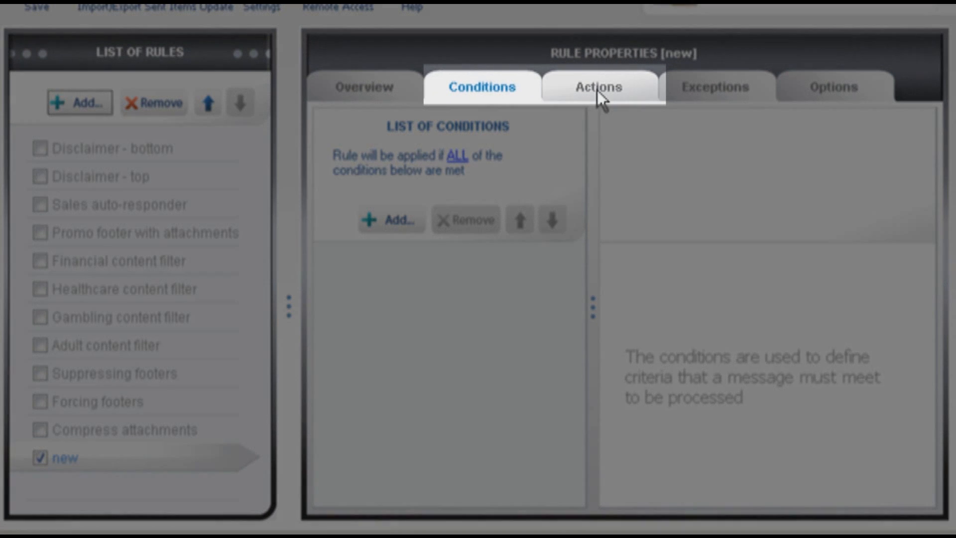
mouse_move(506, 87)
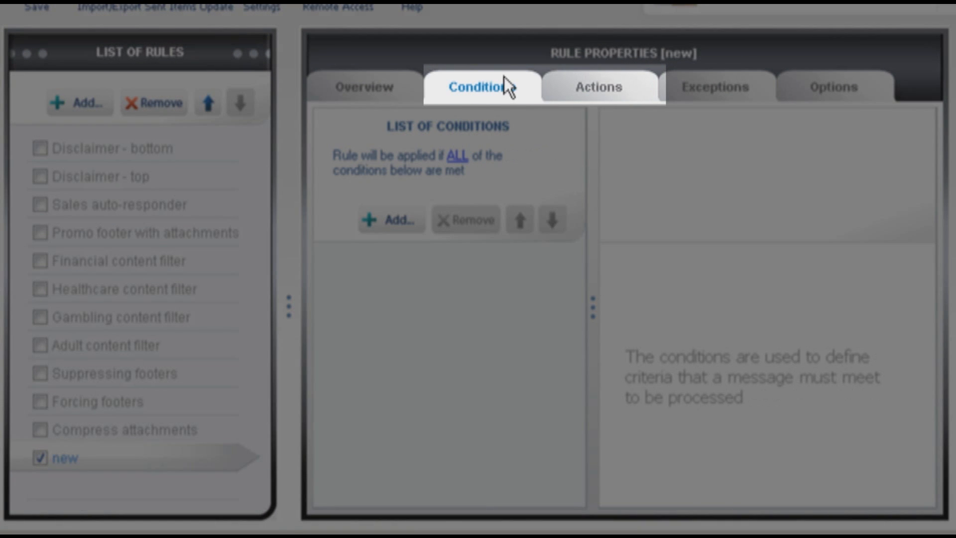
mouse_move(481, 87)
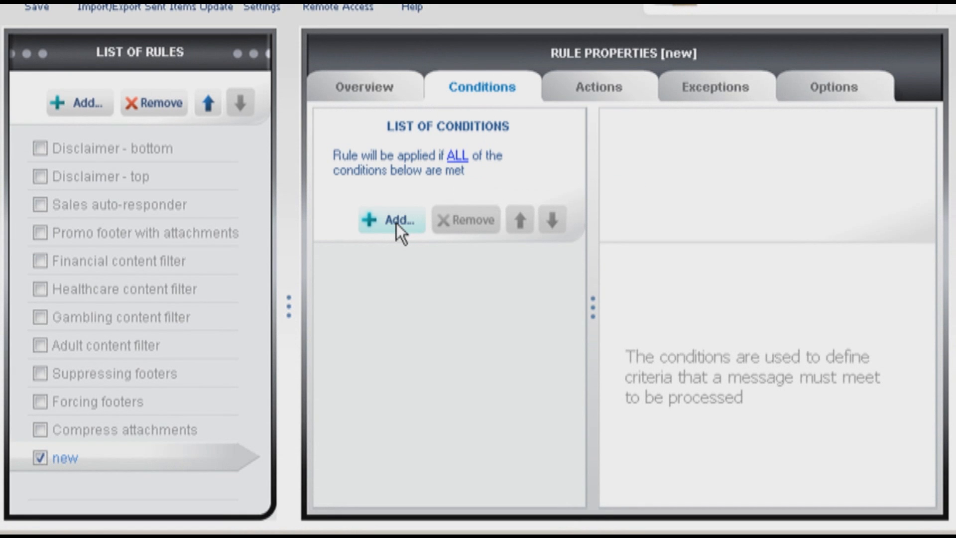
Add a Message direction condition to rule 'new' with only Outgoing ticked.
left_click(392, 220)
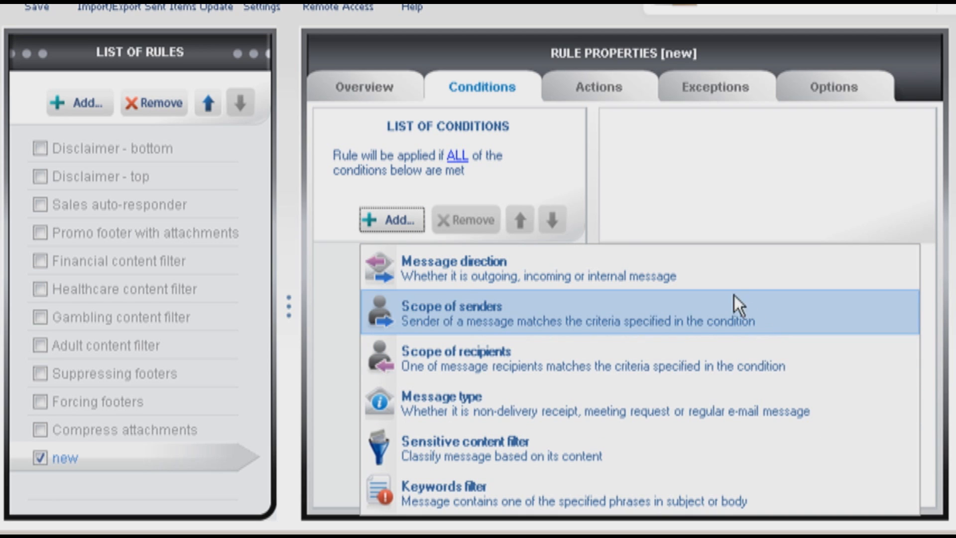
left_click(479, 269)
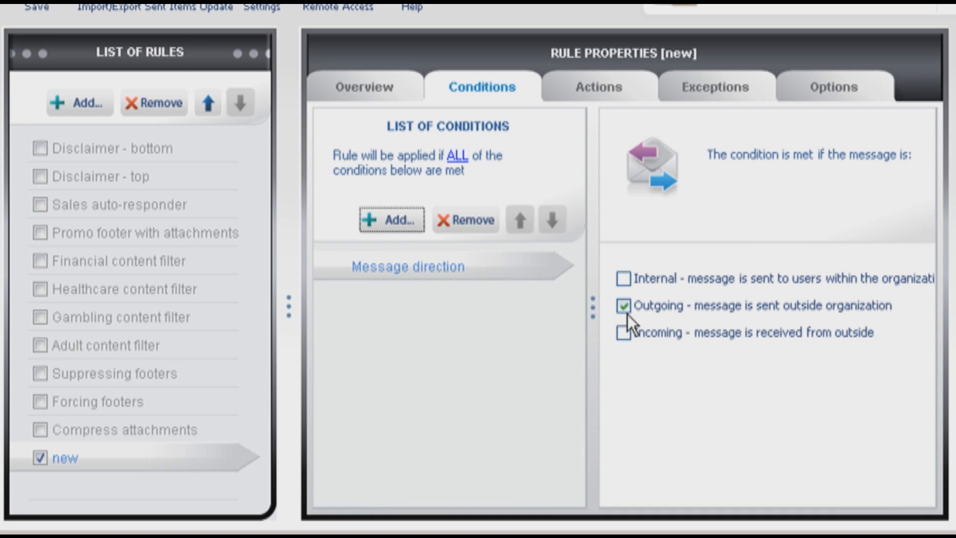
left_click(625, 305)
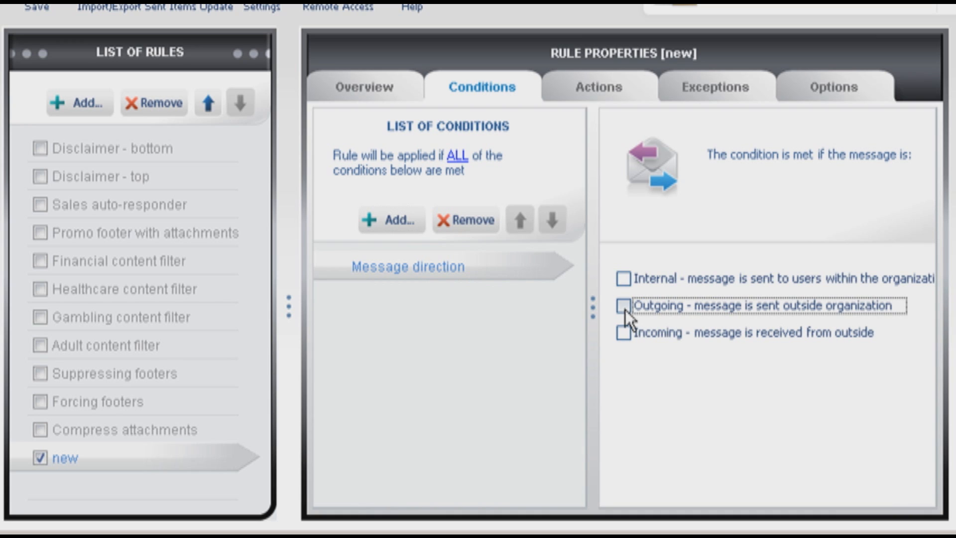
left_click(624, 304)
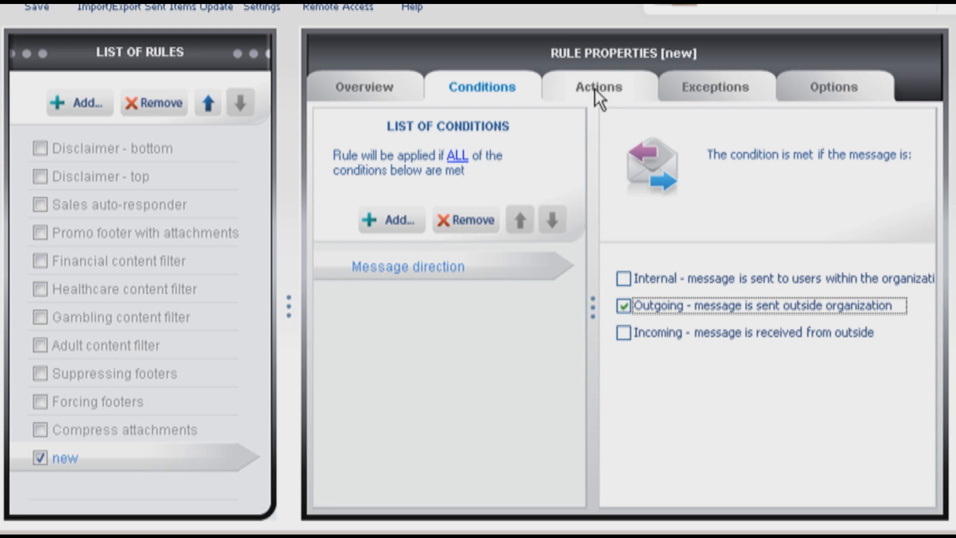
Add the Remove themes and stationery action to rule 'new'.
left_click(598, 87)
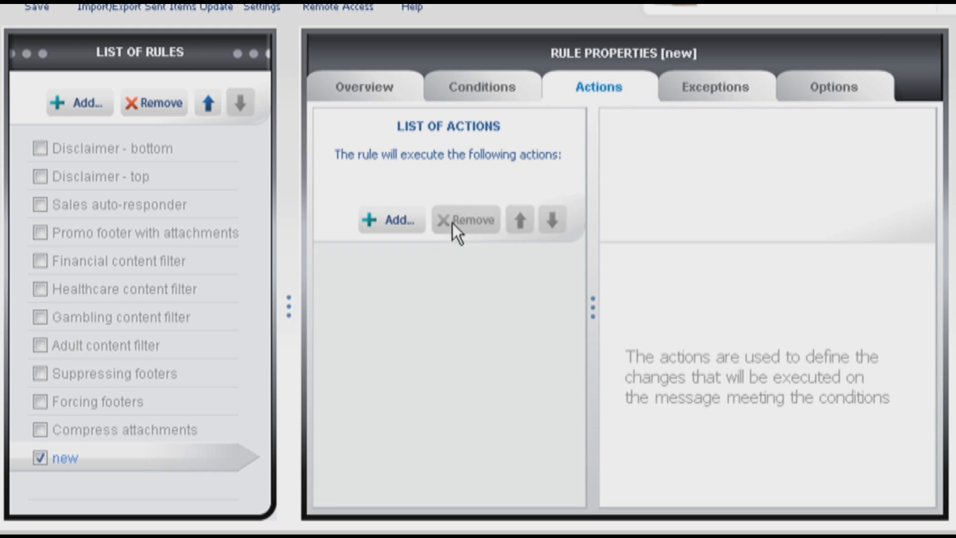
left_click(390, 219)
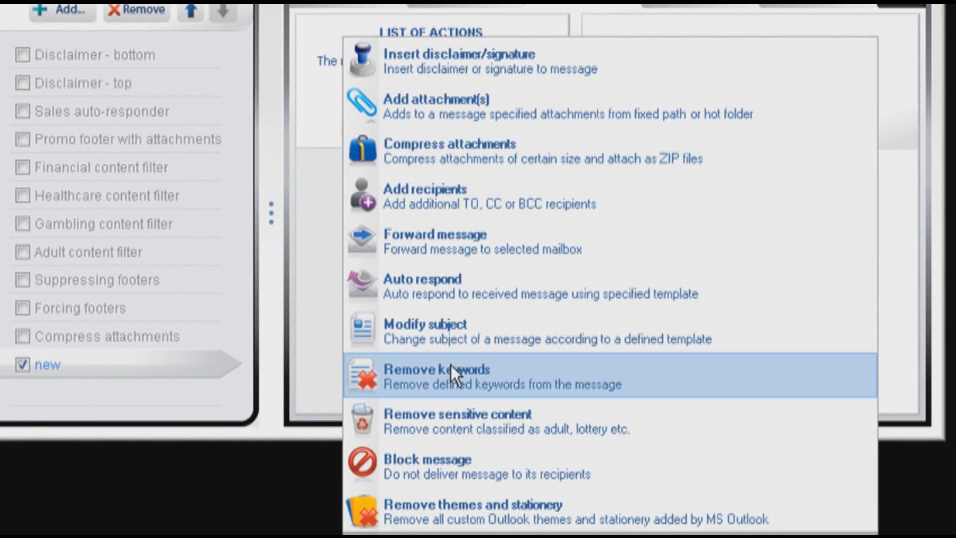
left_click(461, 511)
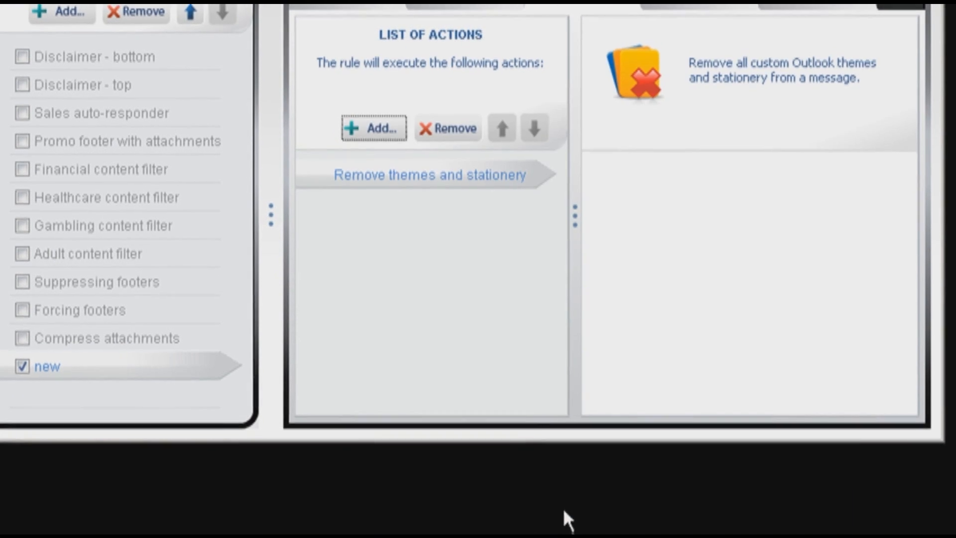
Add Compress attachments and Remove sensitive content actions, targeting the Credit Cards category.
left_click(372, 129)
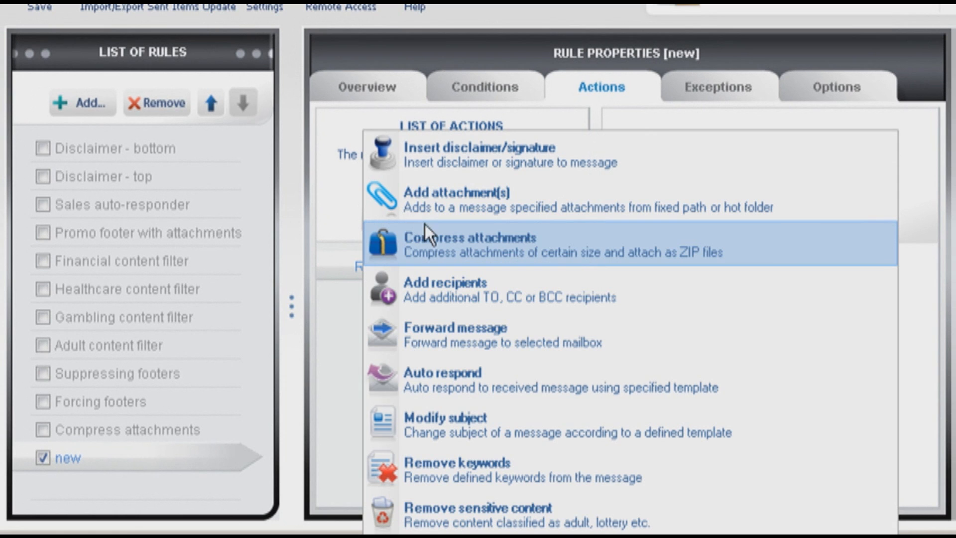
mouse_move(607, 256)
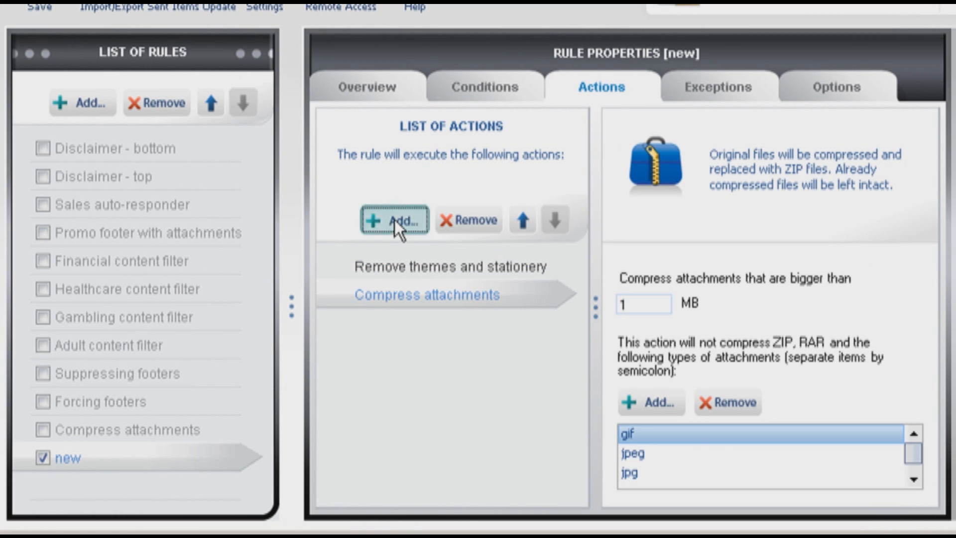
left_click(393, 221)
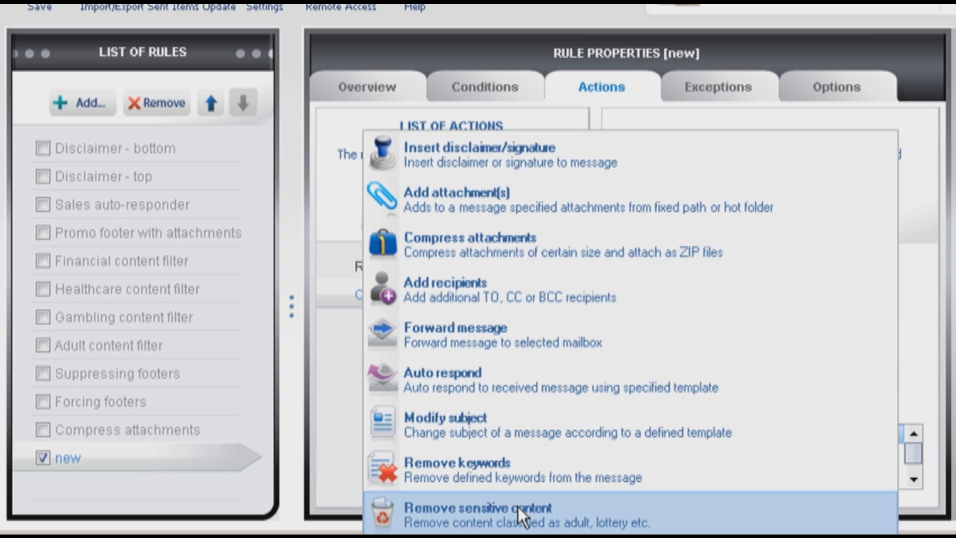
left_click(482, 508)
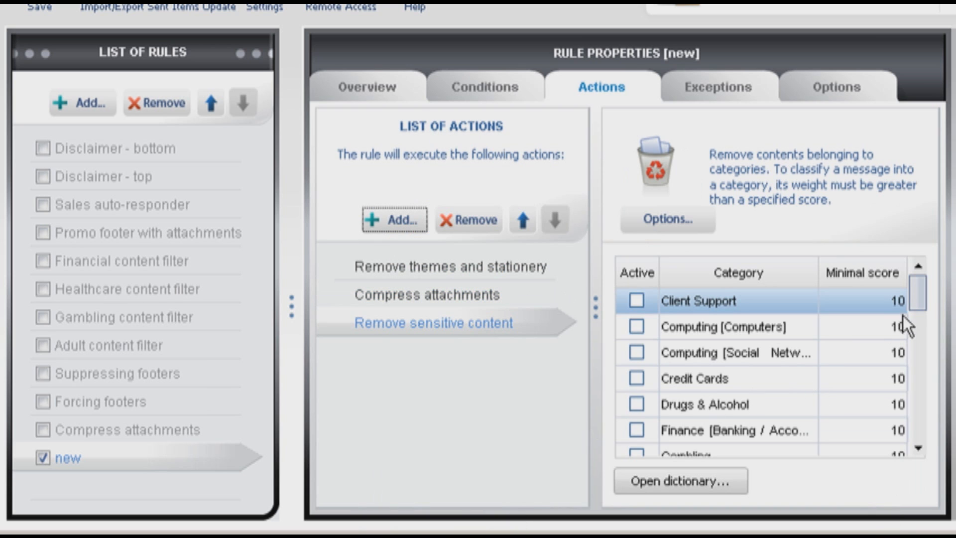
left_click(636, 378)
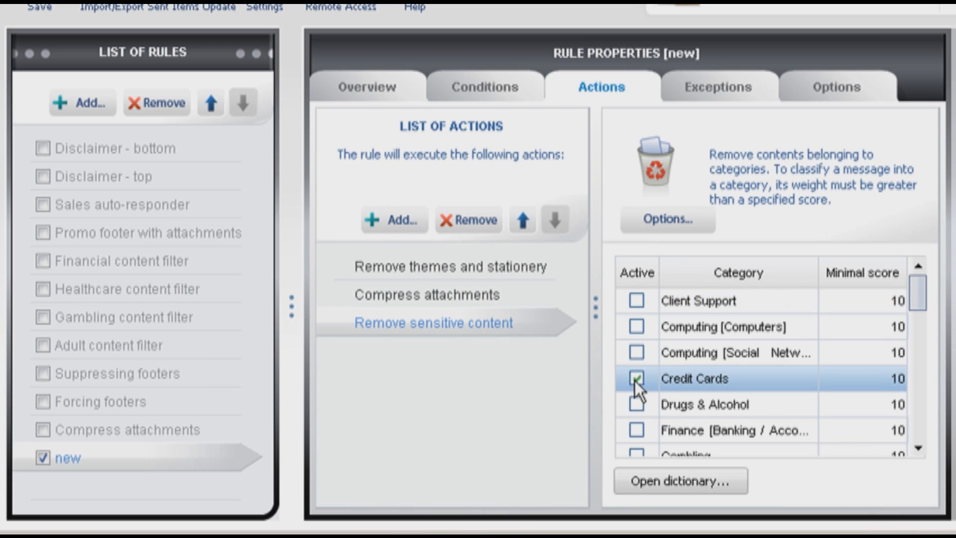
left_click(637, 378)
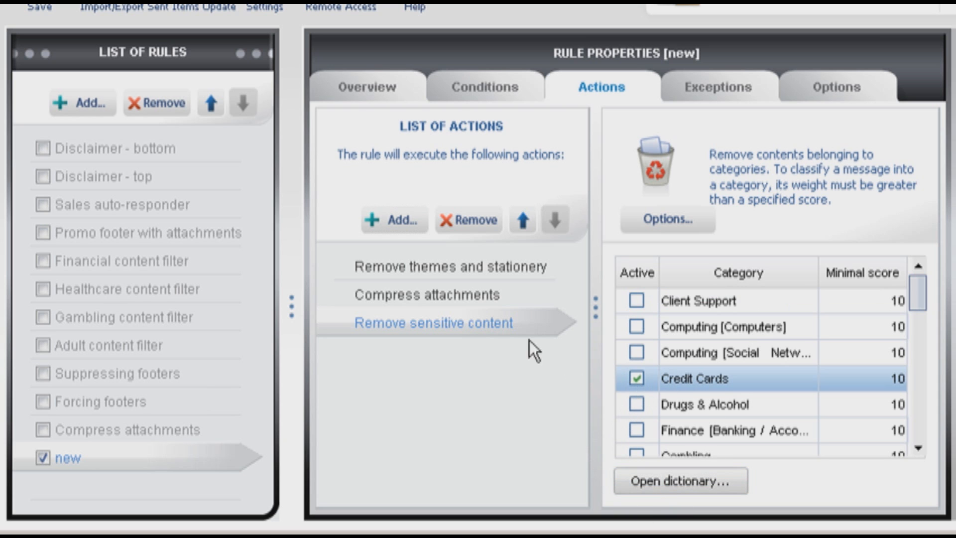
Open the list of available actions to add a fourth action.
left_click(393, 220)
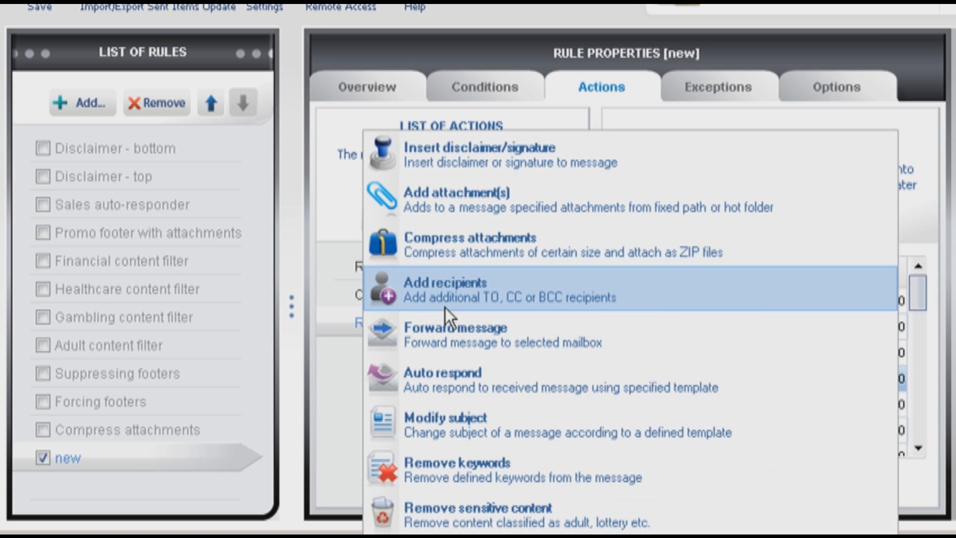
mouse_move(561, 156)
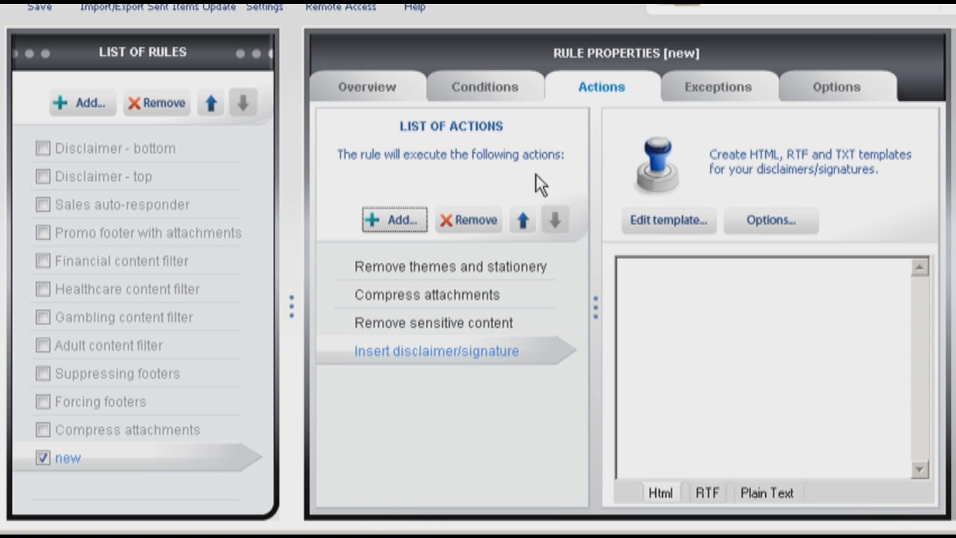
mouse_move(668, 313)
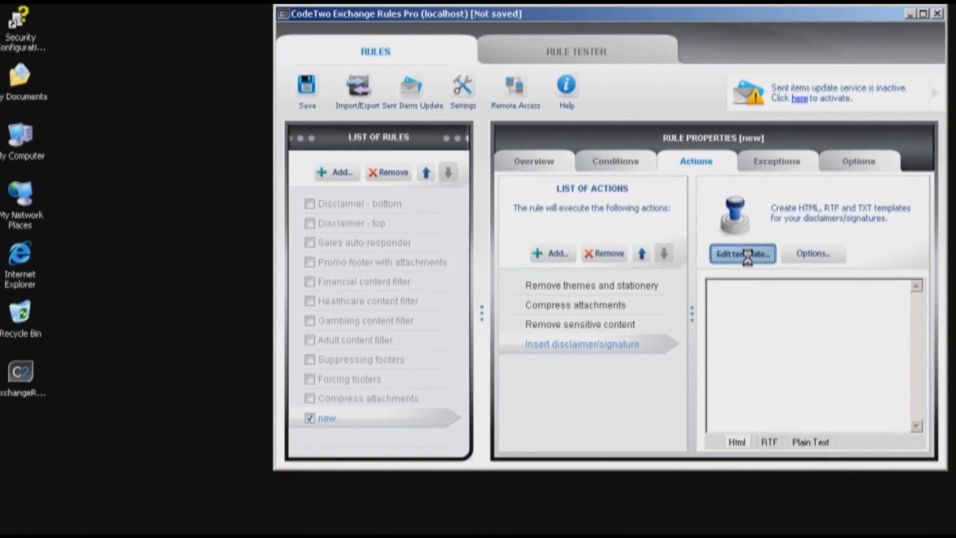
Open the signature template and uncheck Top, Left and Right, leaving only Bottom.
left_click(742, 253)
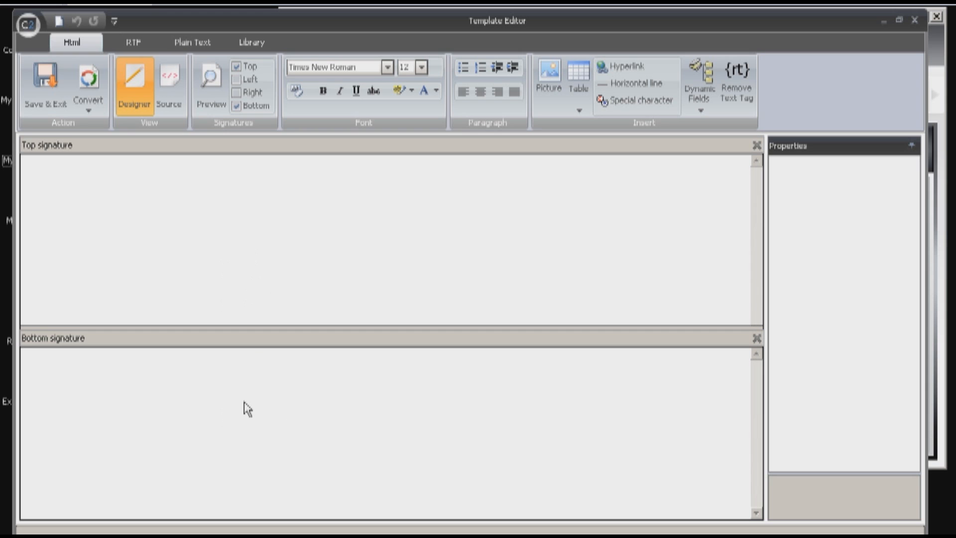
mouse_move(241, 93)
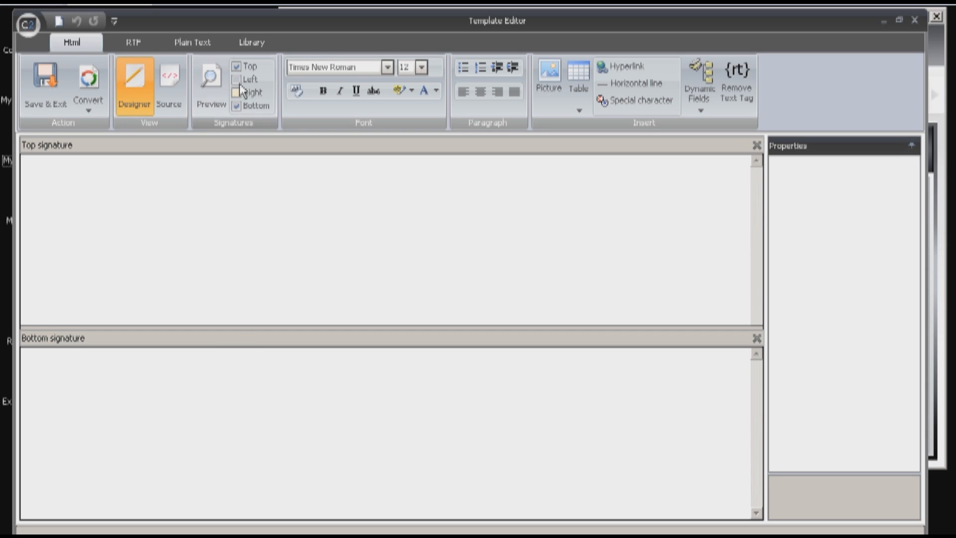
left_click(240, 79)
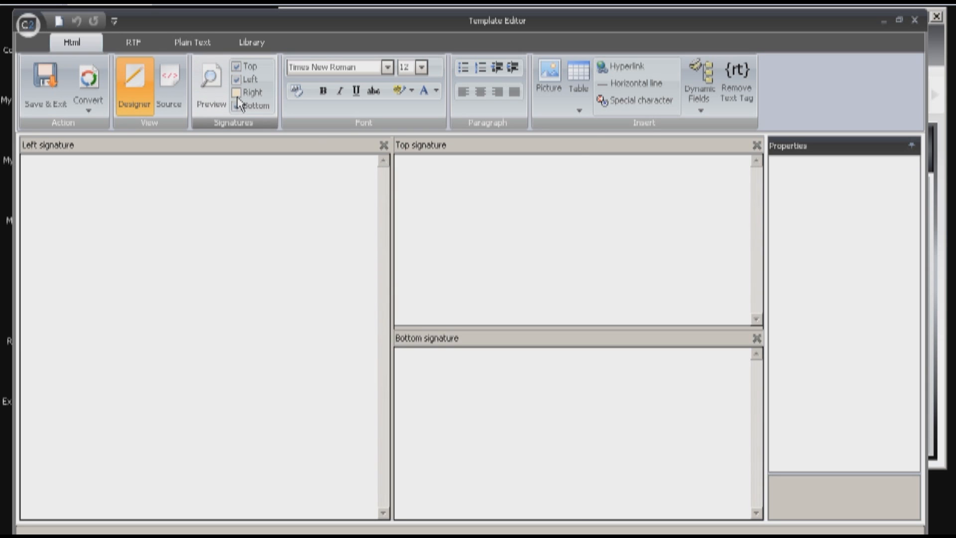
left_click(240, 93)
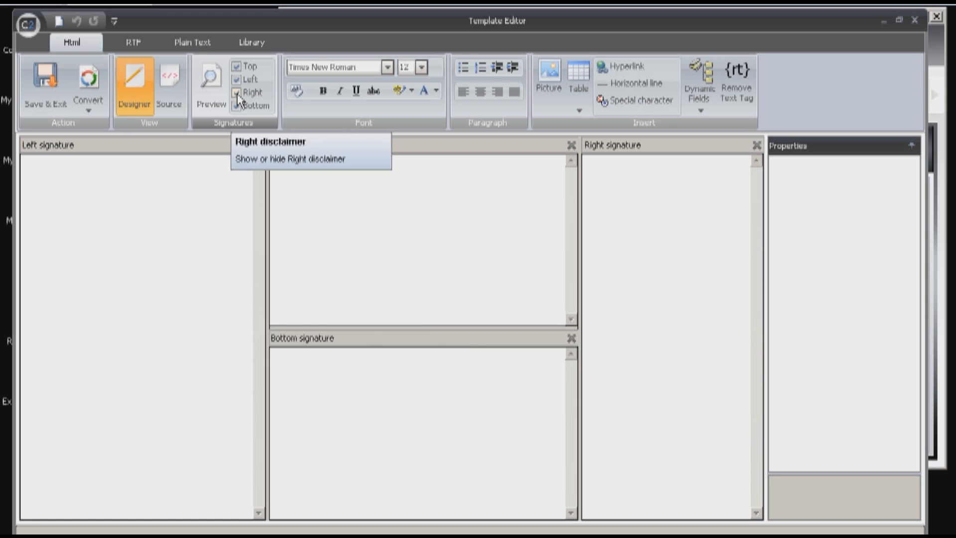
left_click(240, 92)
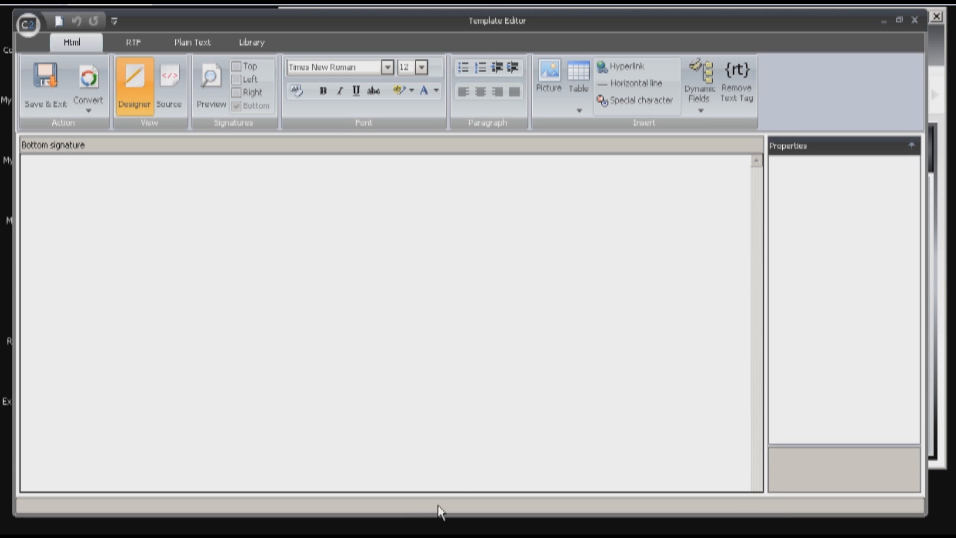
mouse_move(215, 335)
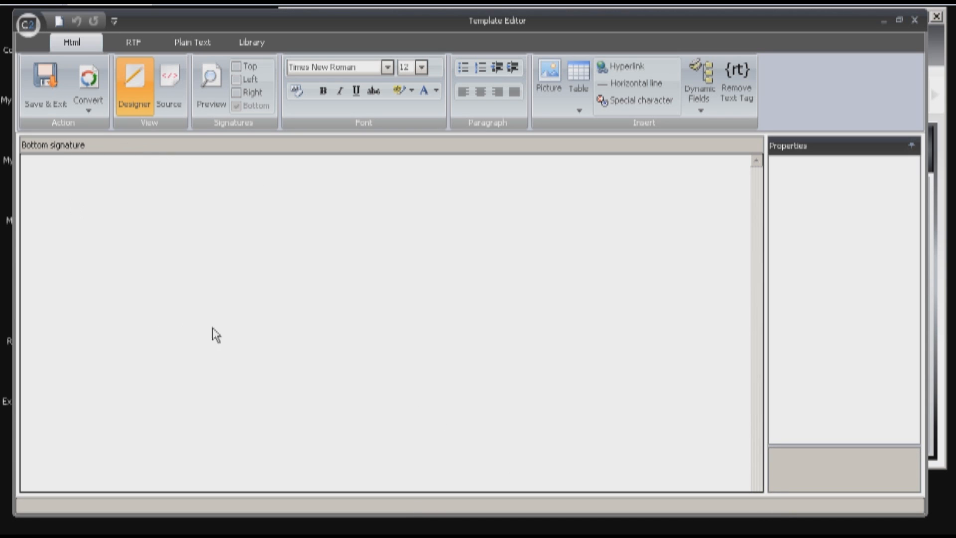
mouse_move(168, 263)
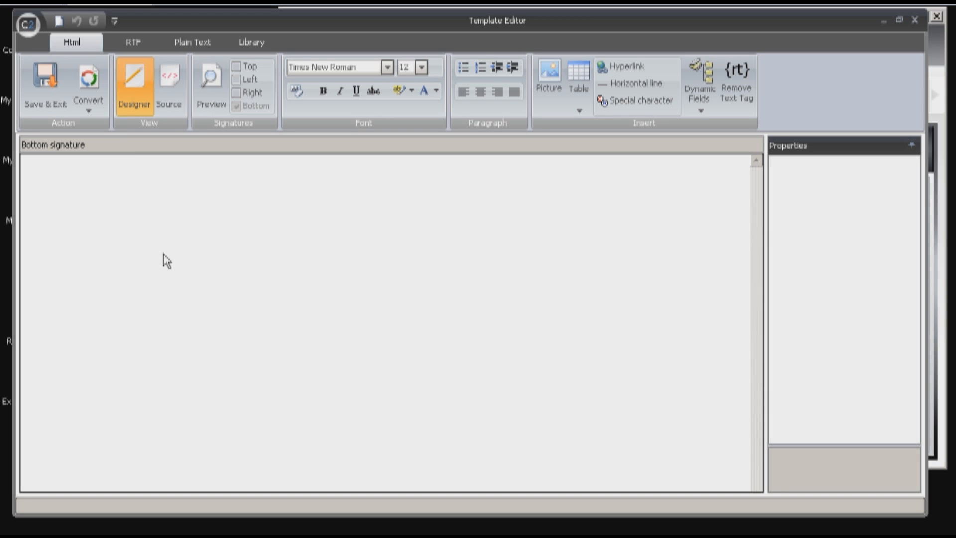
mouse_move(174, 267)
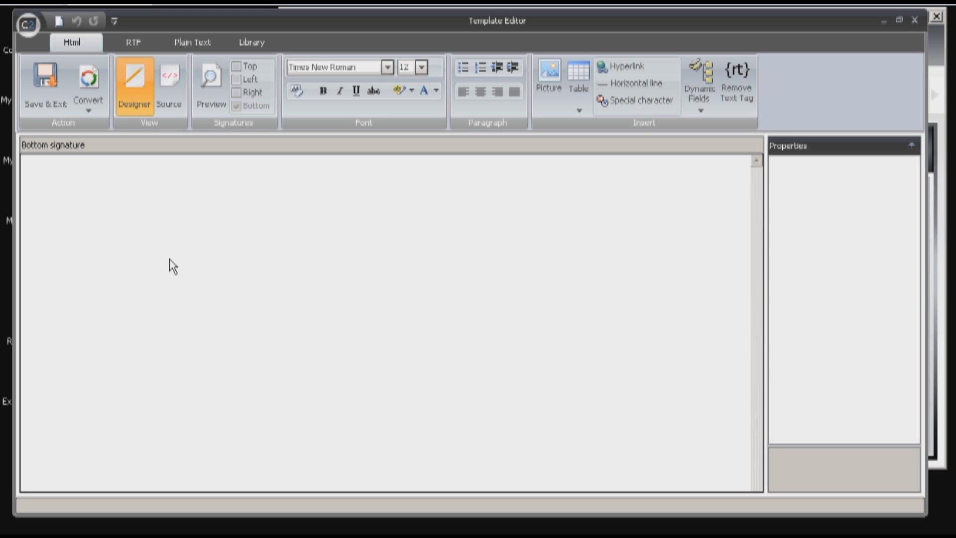
mouse_move(201, 256)
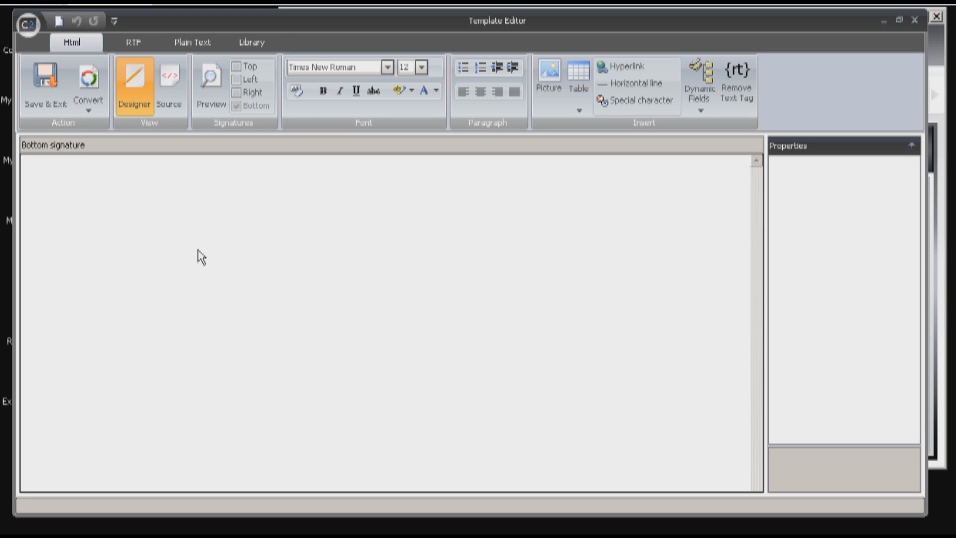
Preview library templates and load 'Bottom Signature - Logo' into the bottom signature.
left_click(250, 42)
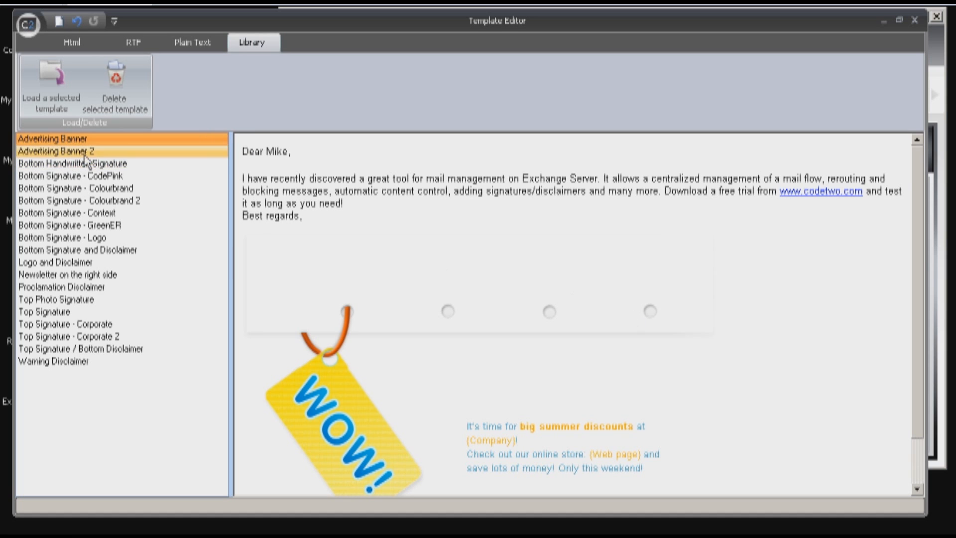
left_click(72, 164)
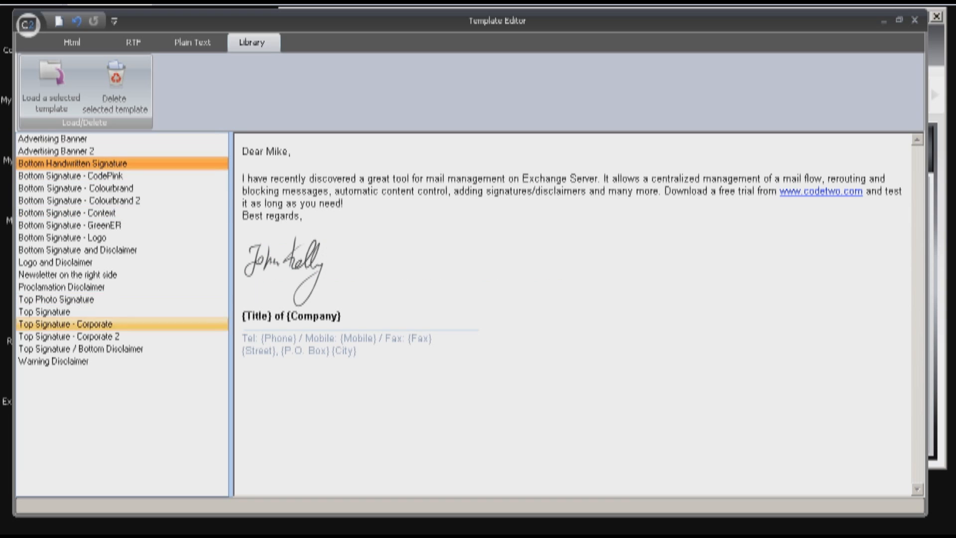
left_click(73, 176)
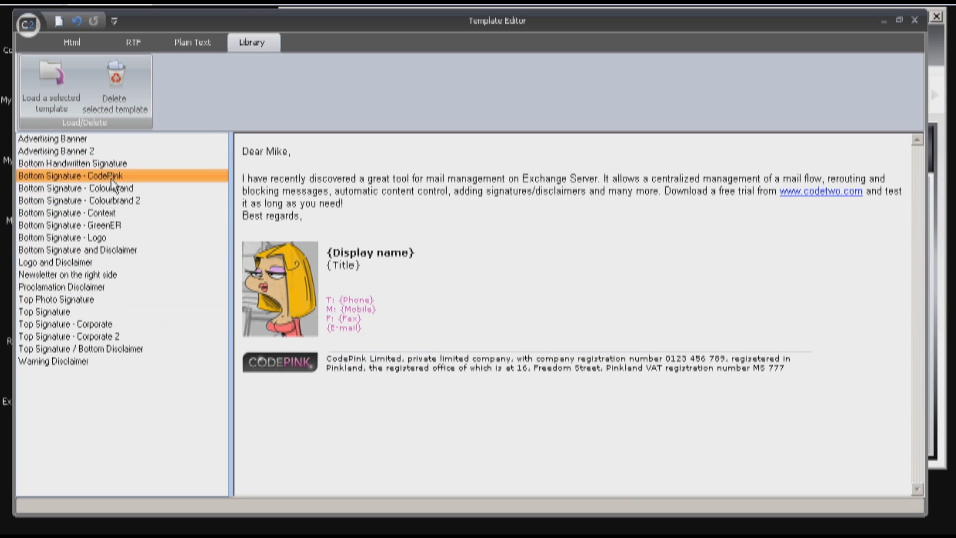
left_click(68, 237)
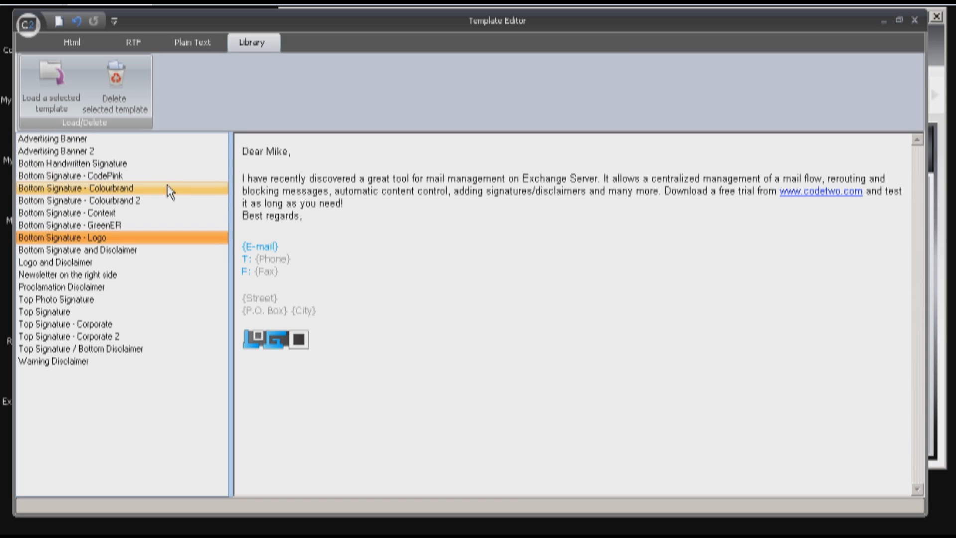
left_click(52, 98)
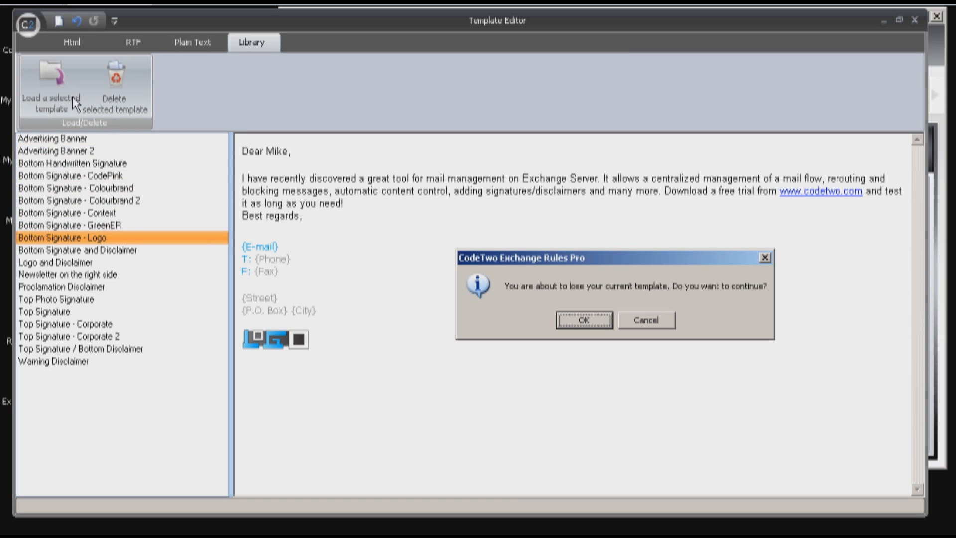
left_click(584, 320)
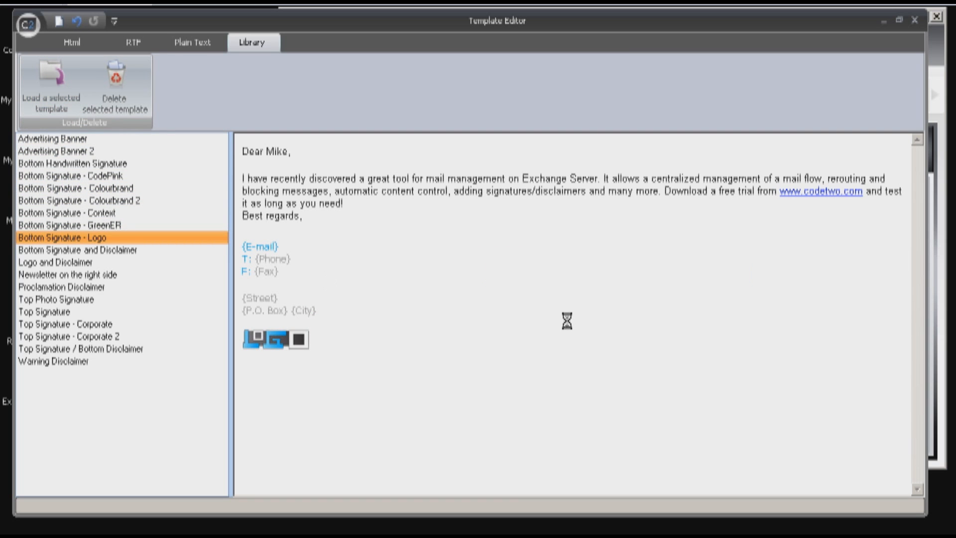
left_click(51, 79)
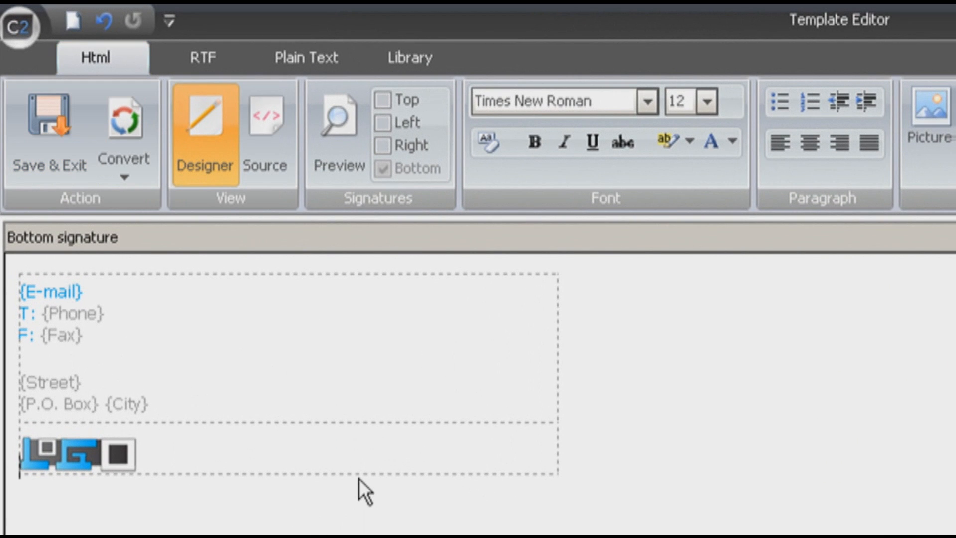
mouse_move(107, 275)
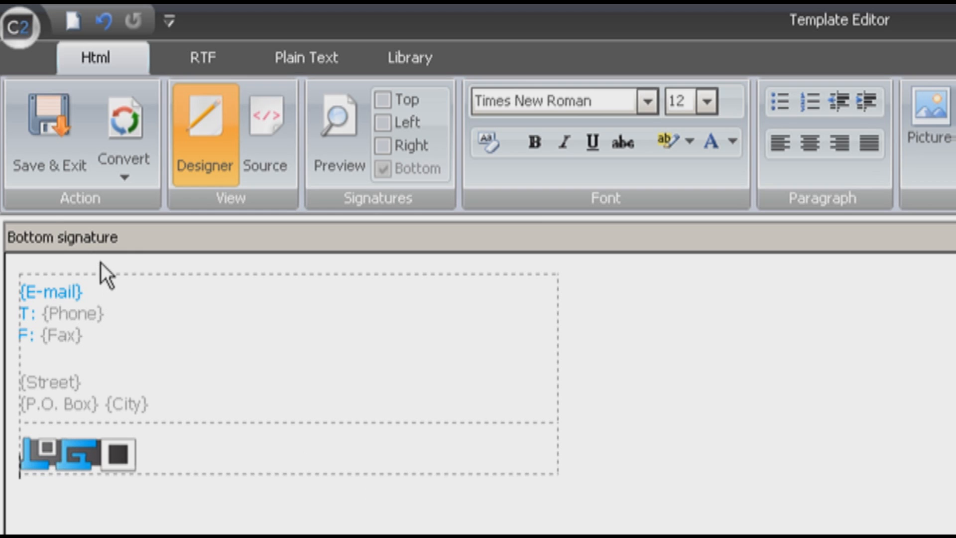
Compare the existing RTF and plain-text signature versions against the HTML one.
left_click(206, 57)
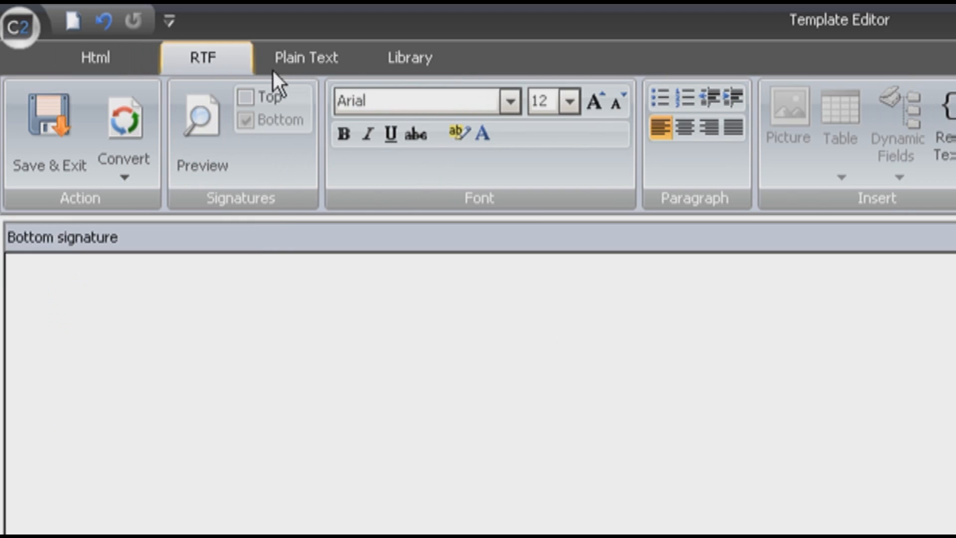
left_click(307, 57)
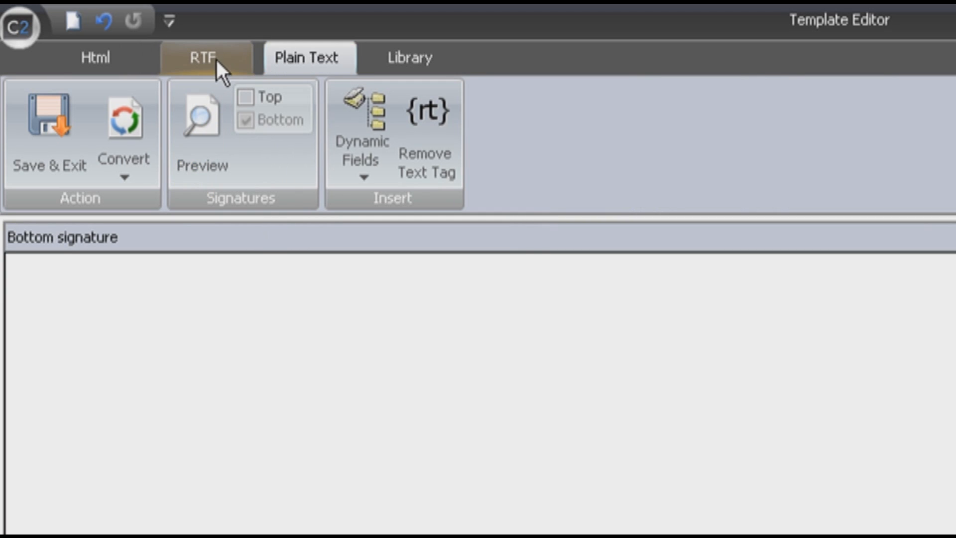
left_click(206, 57)
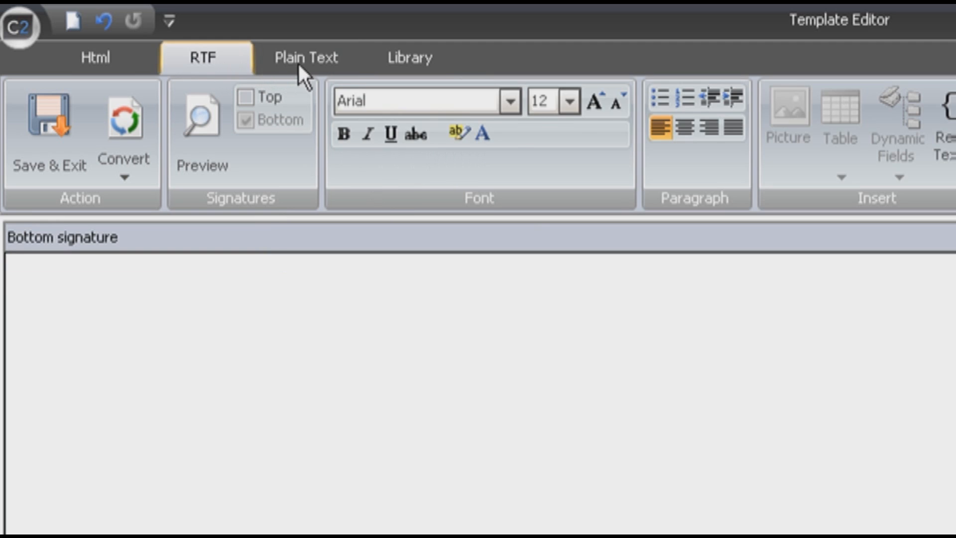
left_click(309, 57)
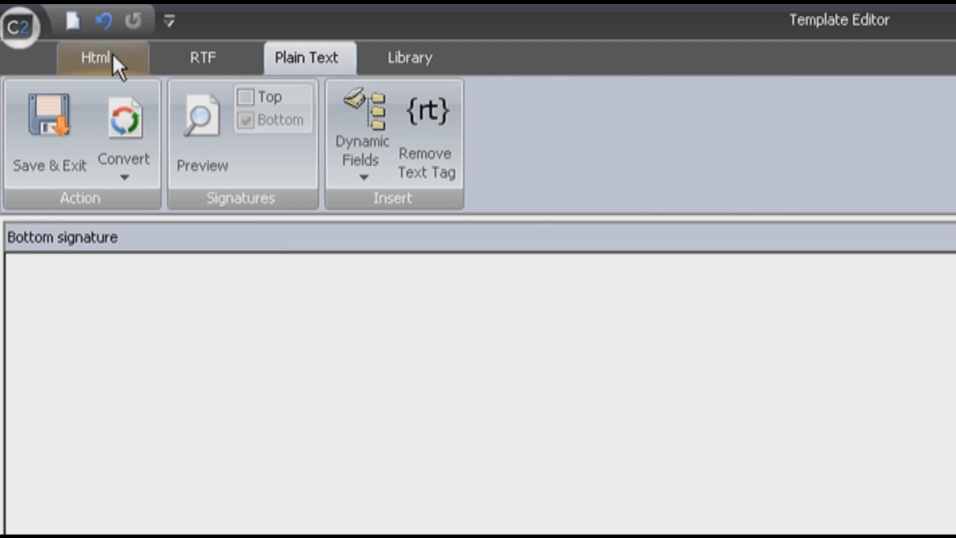
left_click(102, 58)
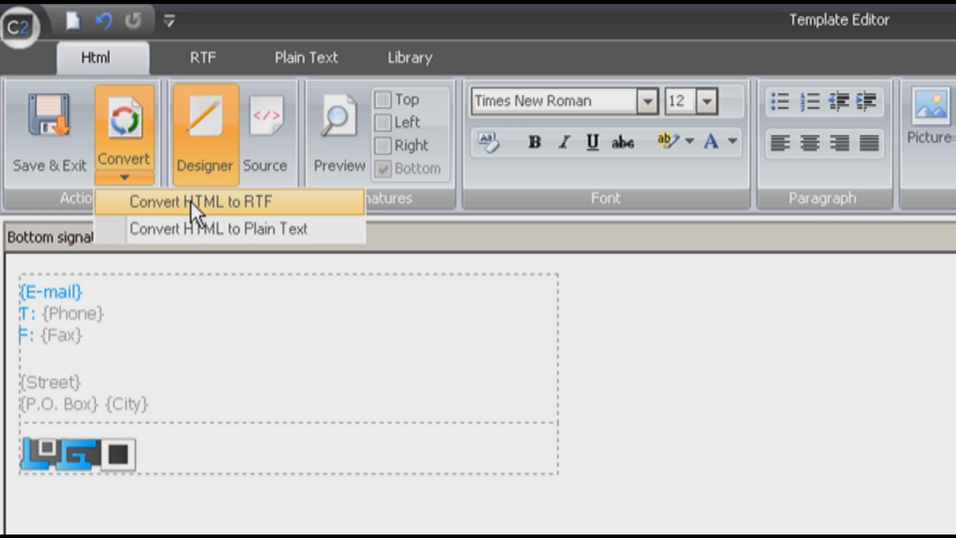
Convert the HTML signature to RTF, then RTF to plain text.
left_click(201, 202)
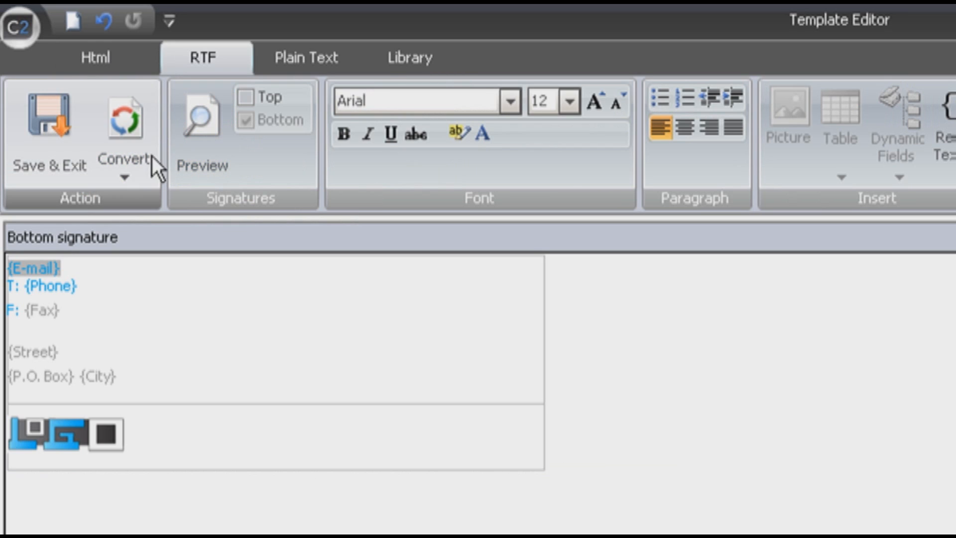
left_click(124, 183)
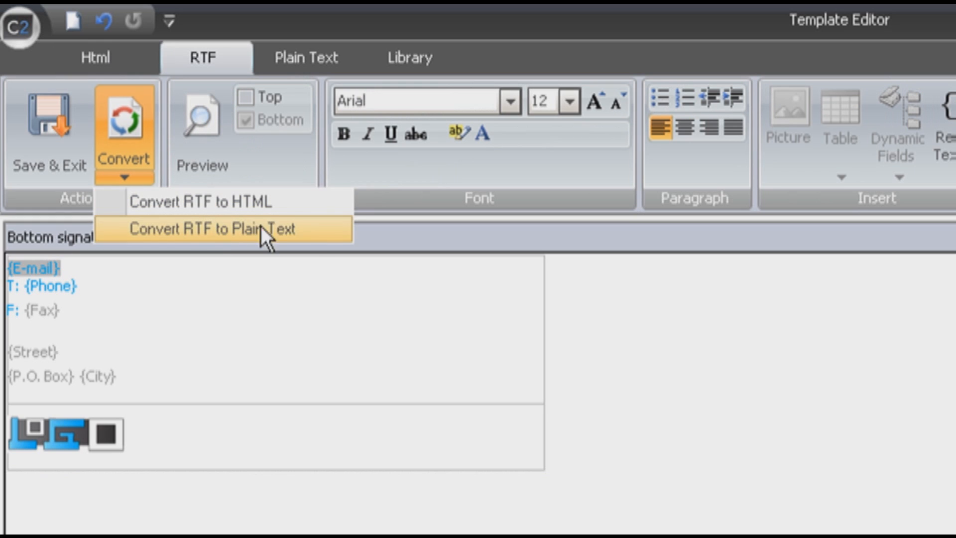
left_click(232, 229)
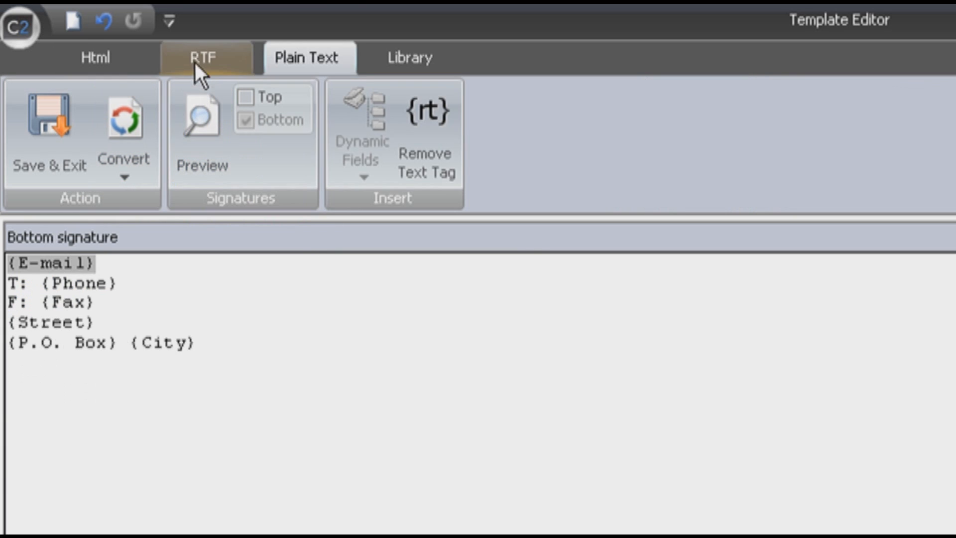
left_click(95, 57)
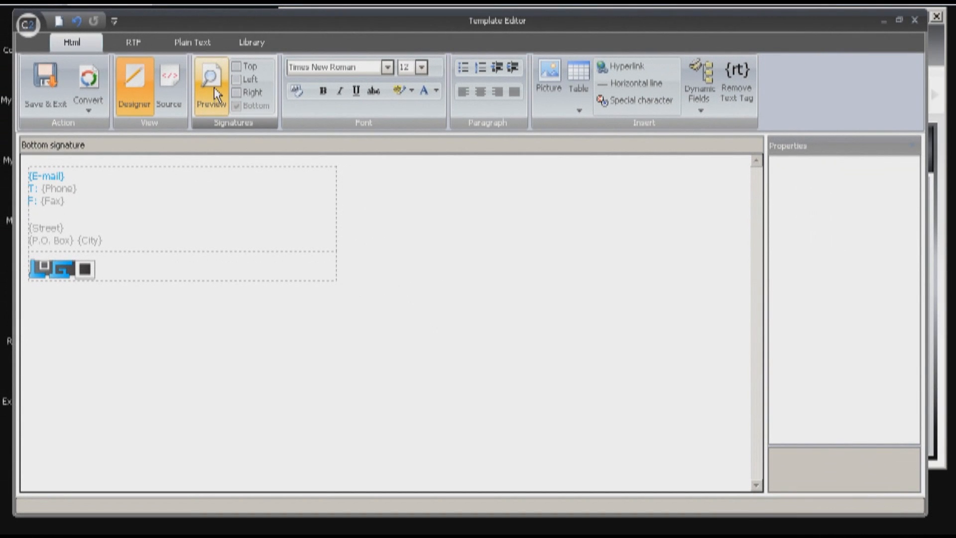
left_click(211, 85)
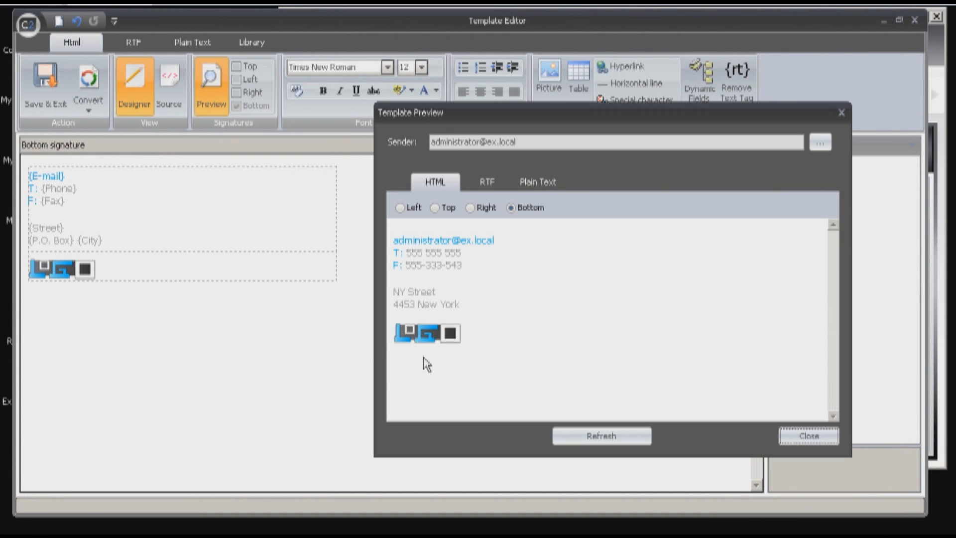
mouse_move(779, 460)
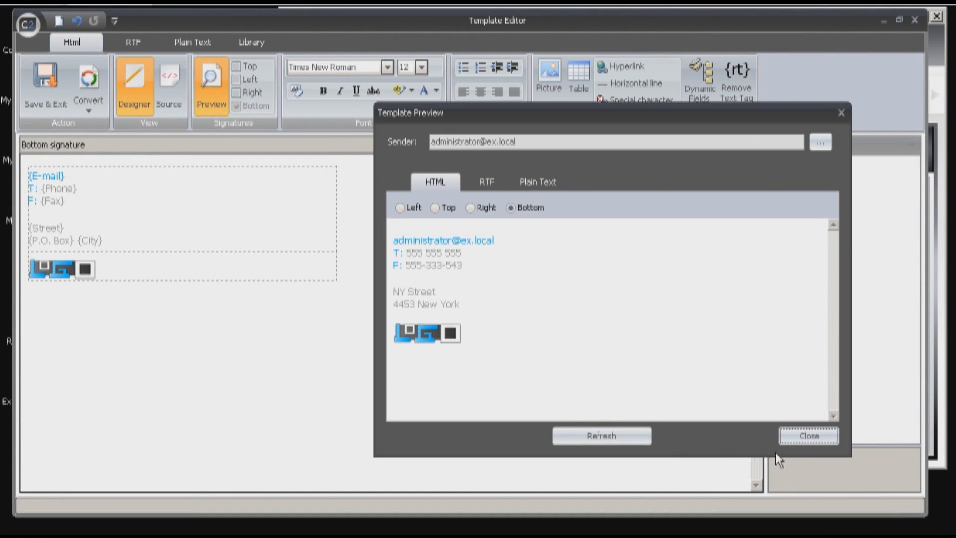
left_click(808, 436)
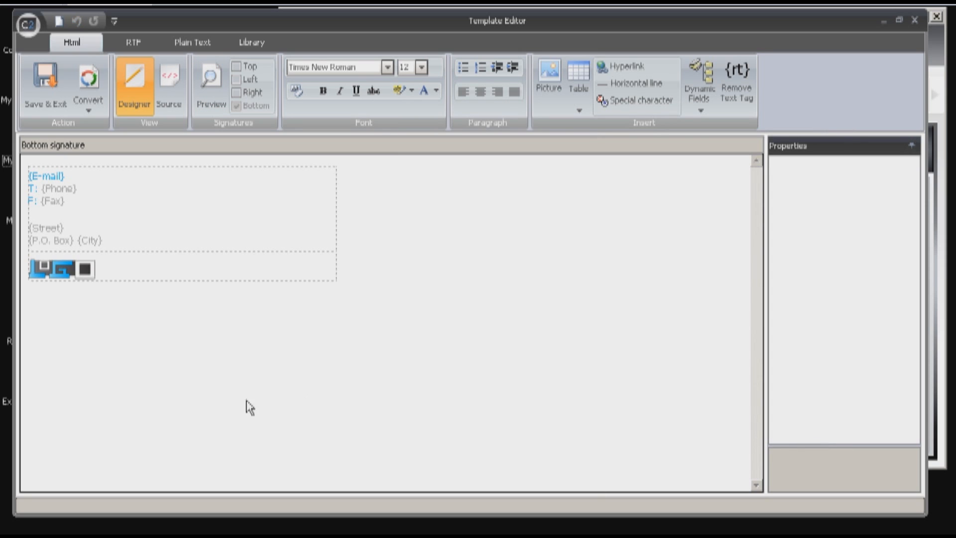
mouse_move(46, 86)
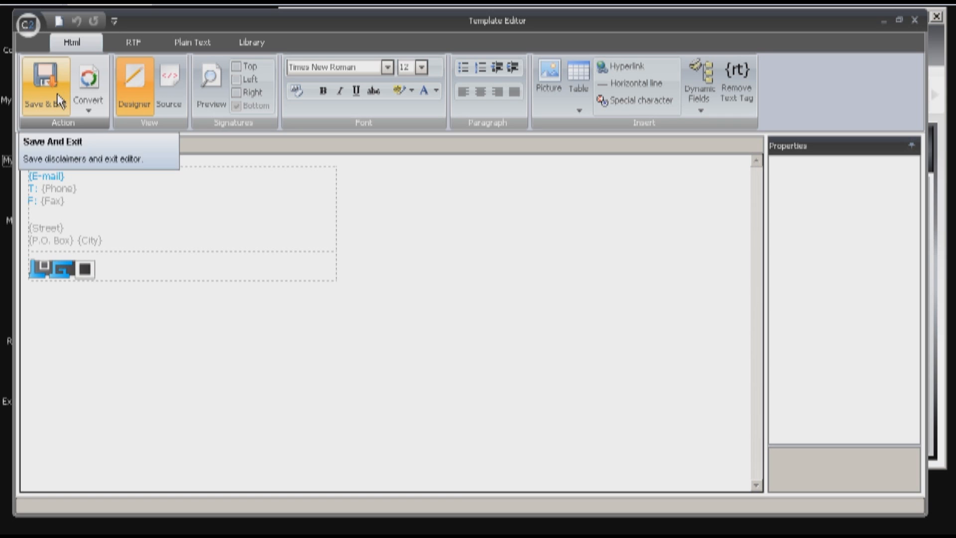
Save the signatures and confirm bottom placement directly under the response text.
left_click(44, 82)
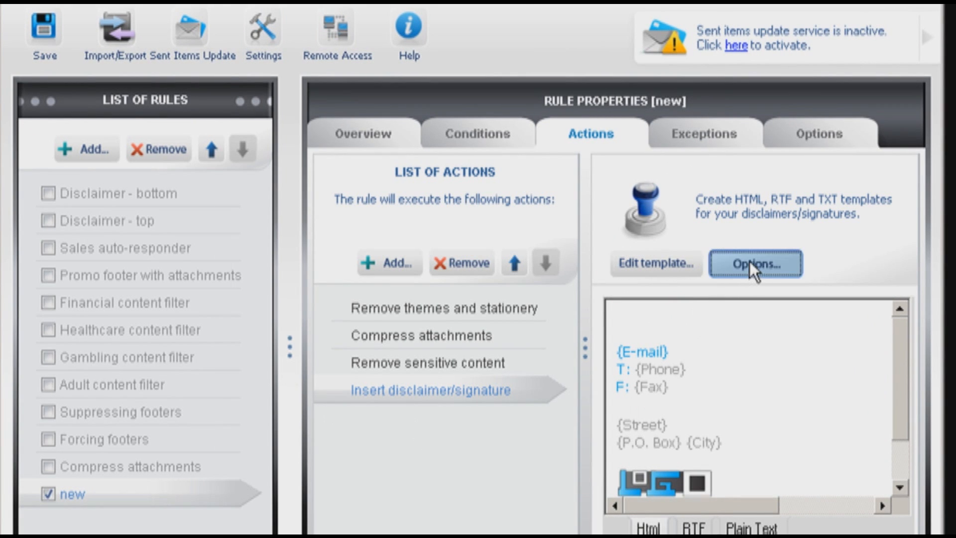
left_click(755, 264)
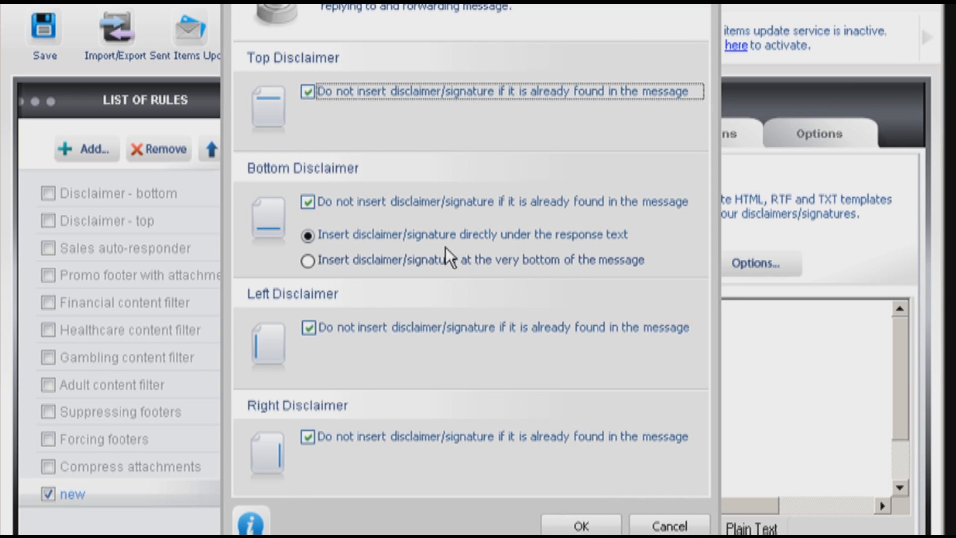
mouse_move(620, 247)
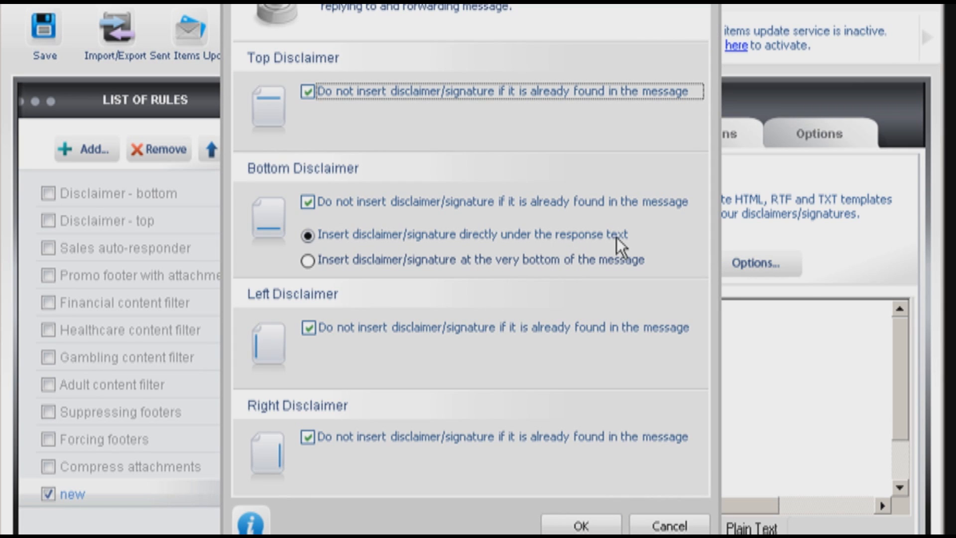
mouse_move(628, 250)
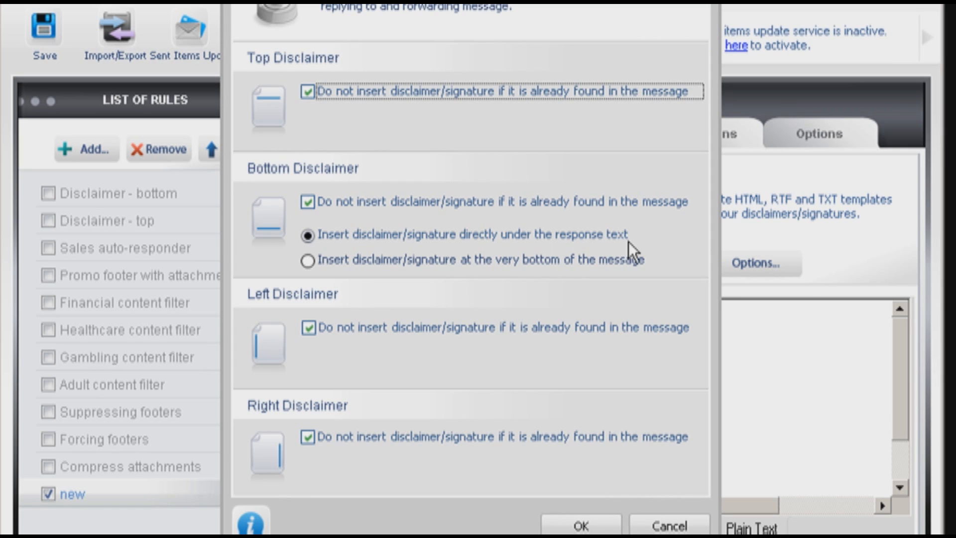
mouse_move(354, 299)
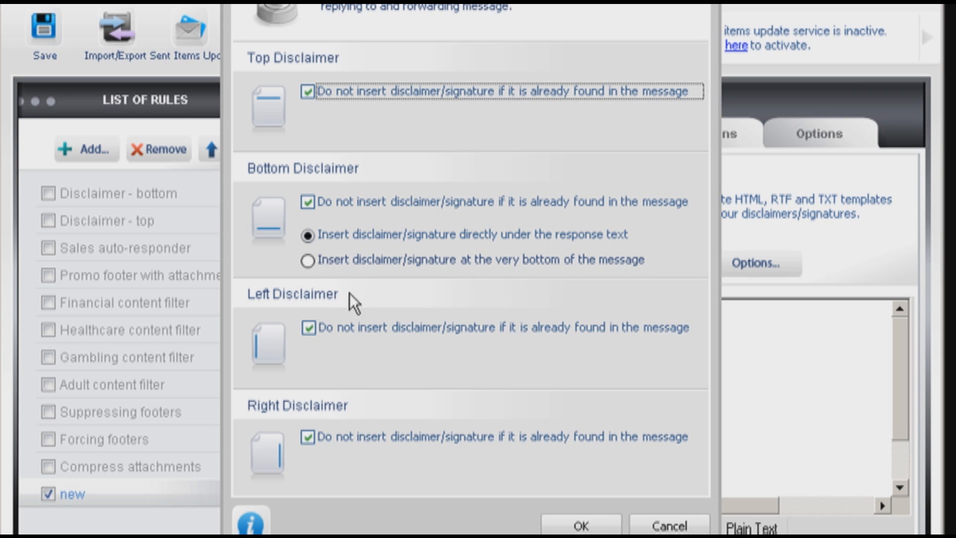
mouse_move(634, 271)
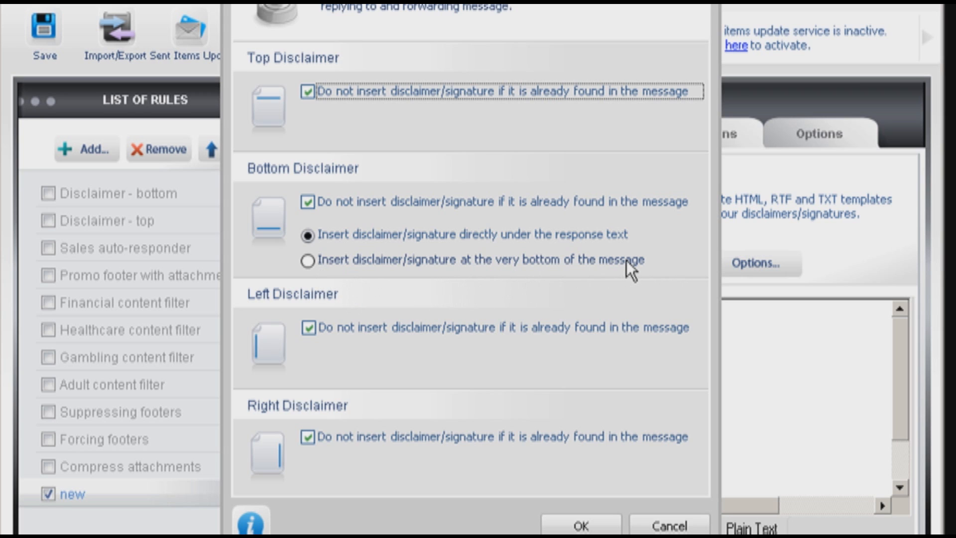
mouse_move(634, 390)
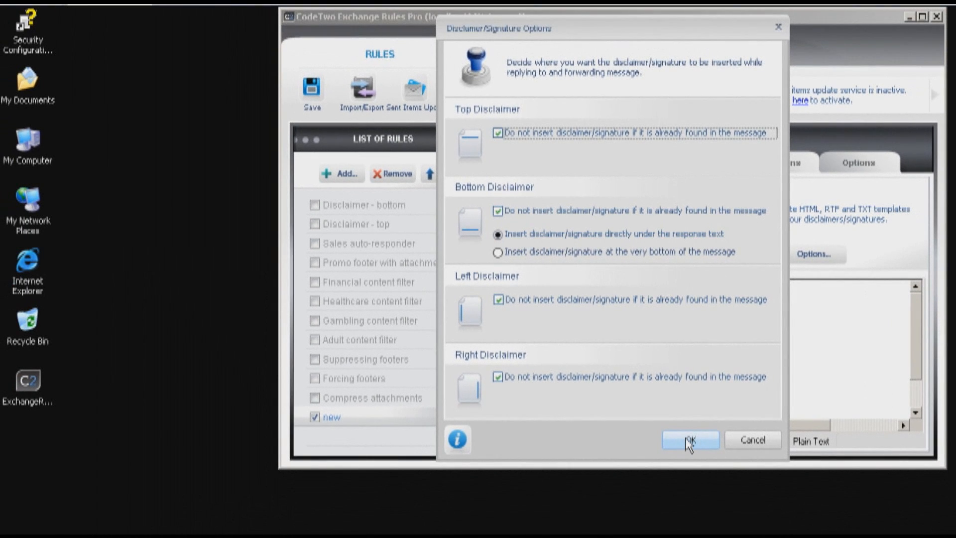
left_click(689, 440)
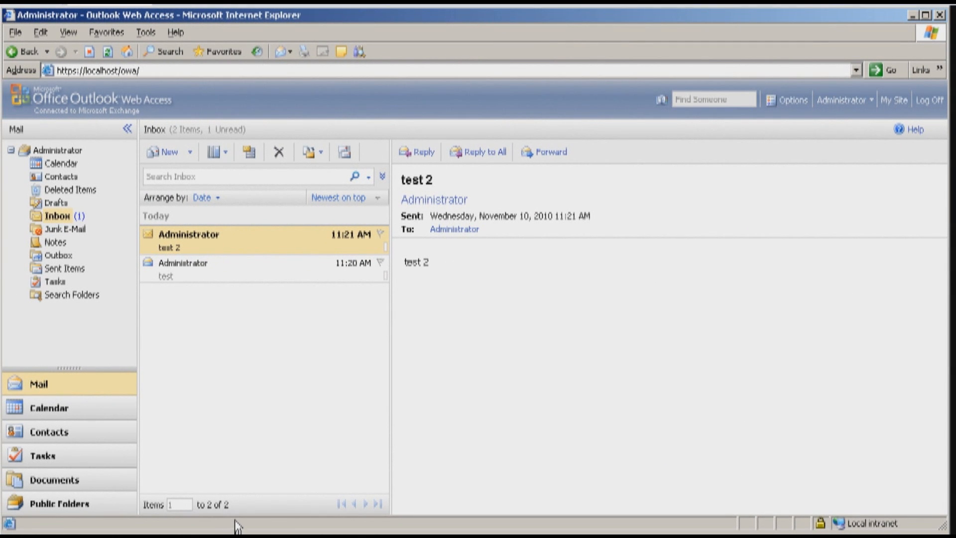
mouse_move(242, 344)
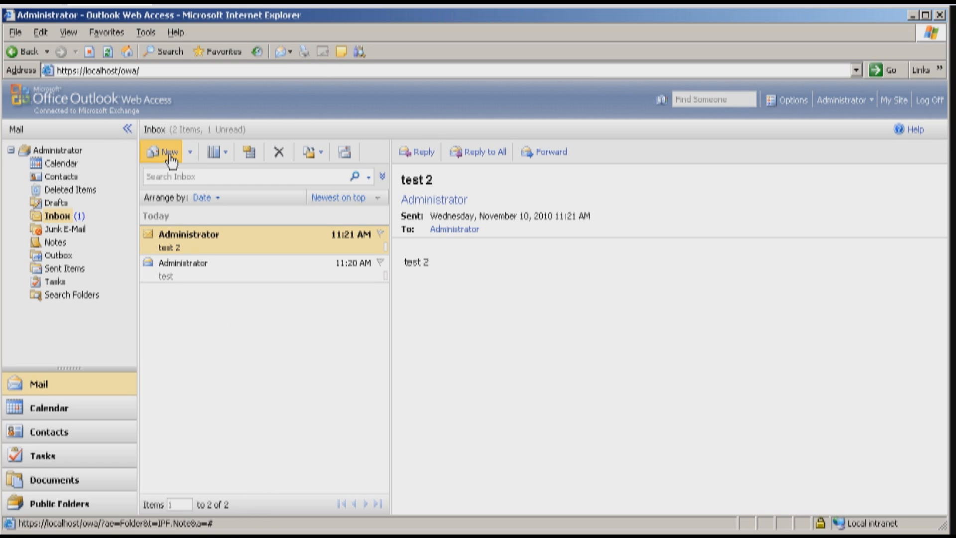
Compose and send a new message with subject and body 'test 3'.
left_click(165, 152)
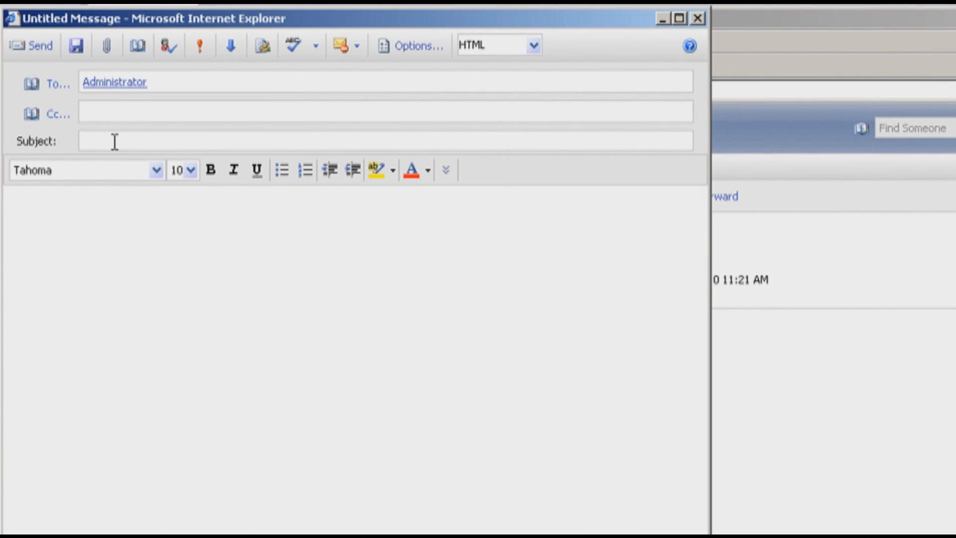
type("test 3")
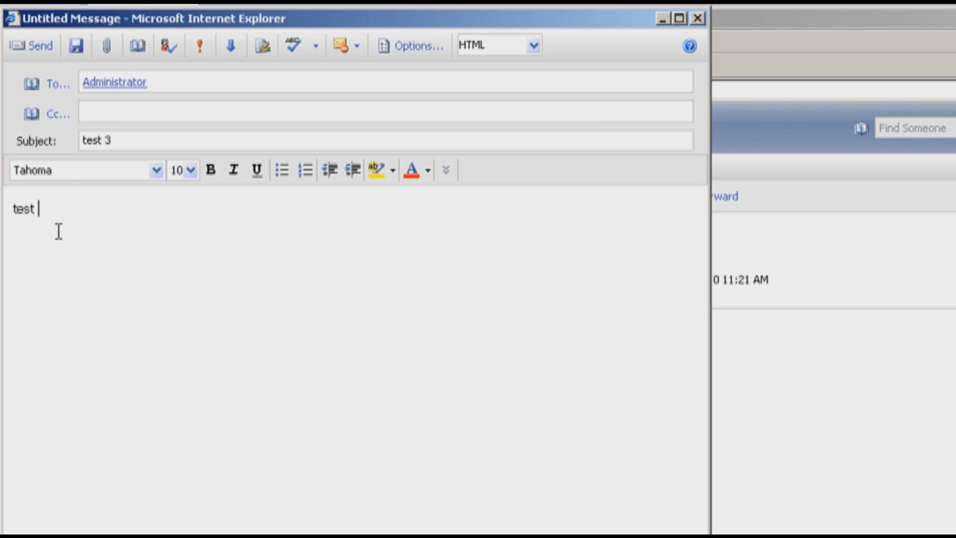
type("3")
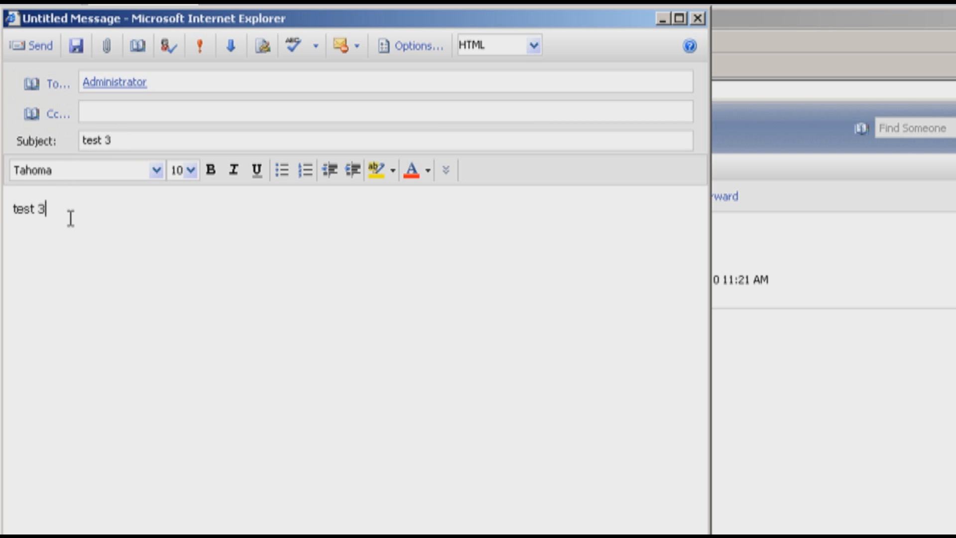
key("Return")
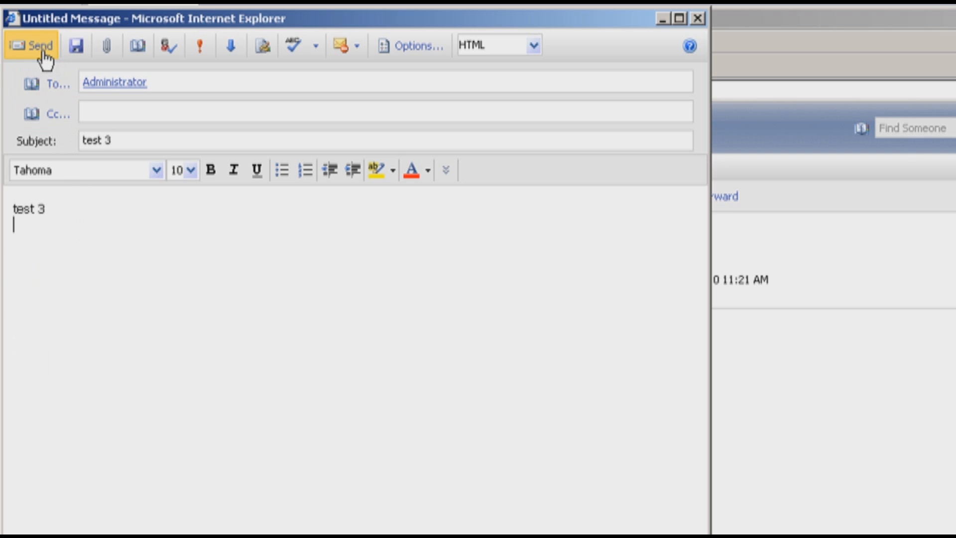
left_click(27, 44)
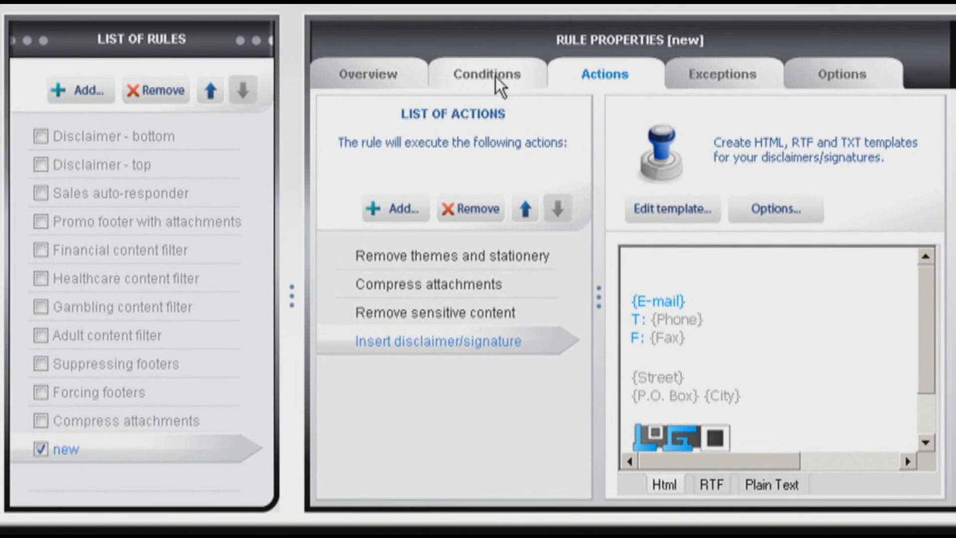
Review rule 'new''s Message direction condition with Outgoing checked.
left_click(486, 75)
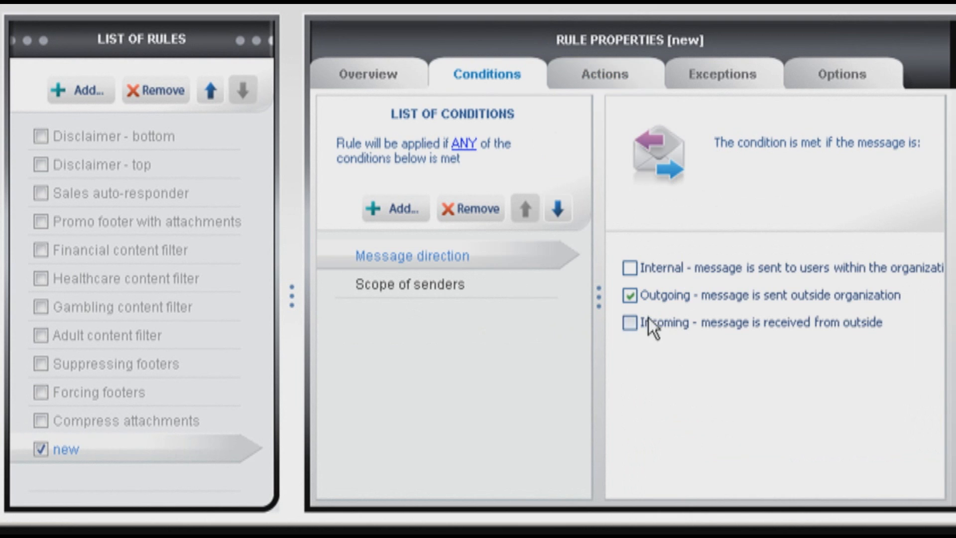
mouse_move(738, 314)
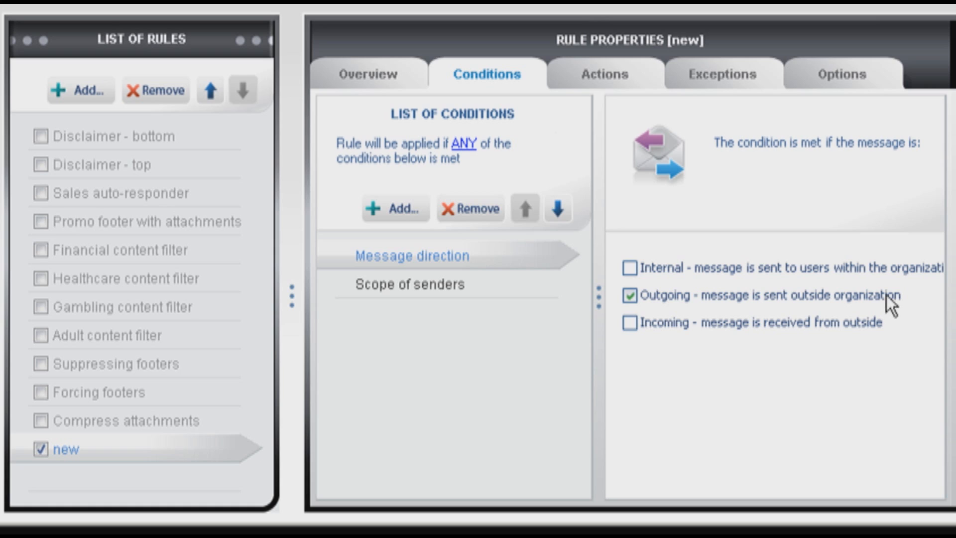
mouse_move(891, 307)
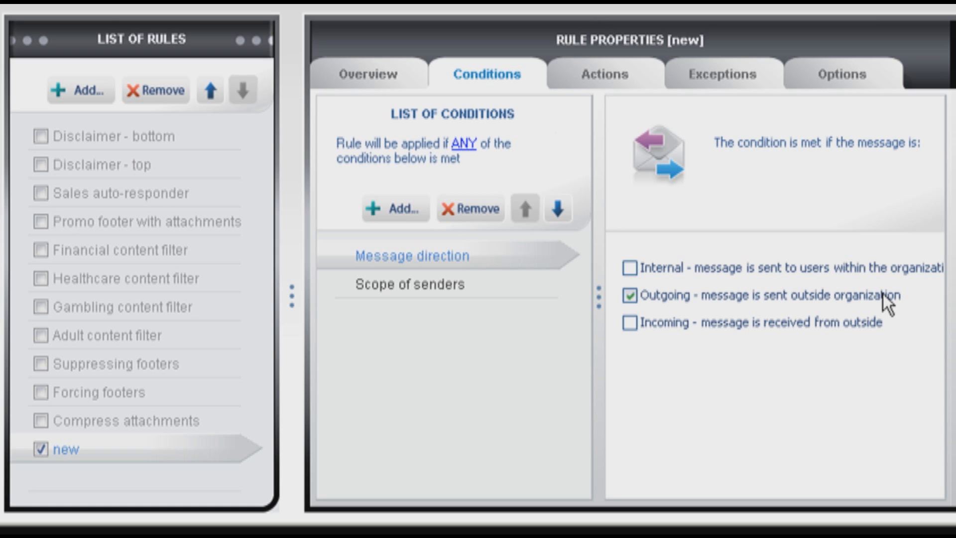
mouse_move(882, 303)
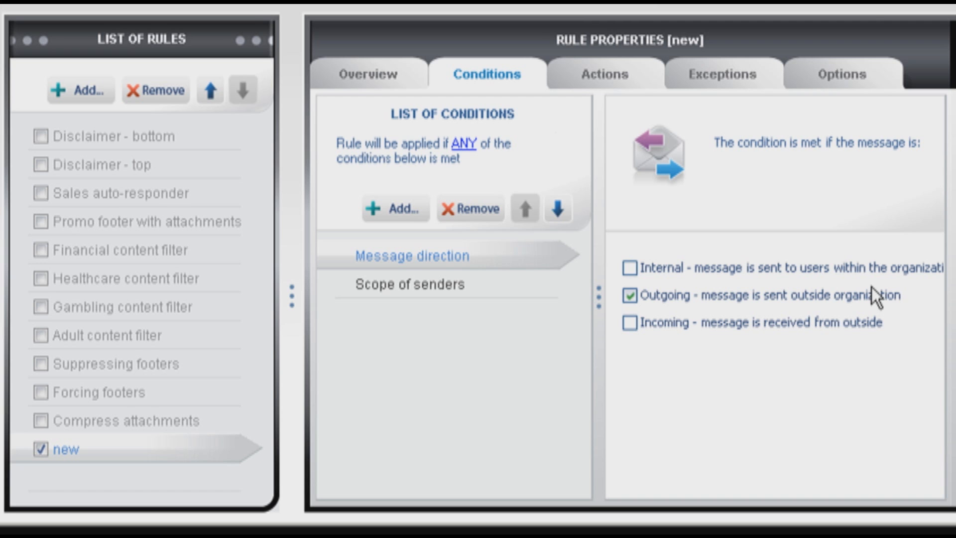
mouse_move(714, 332)
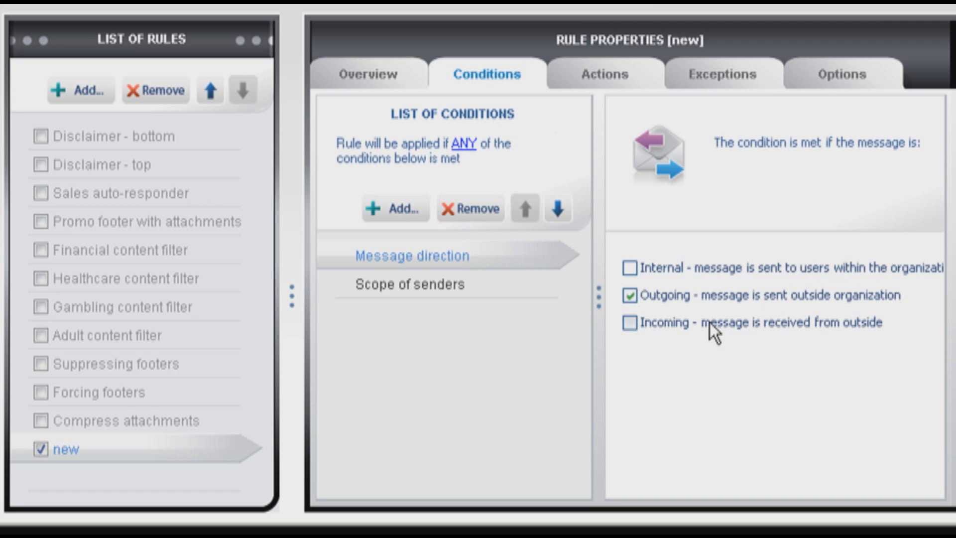
left_click(630, 267)
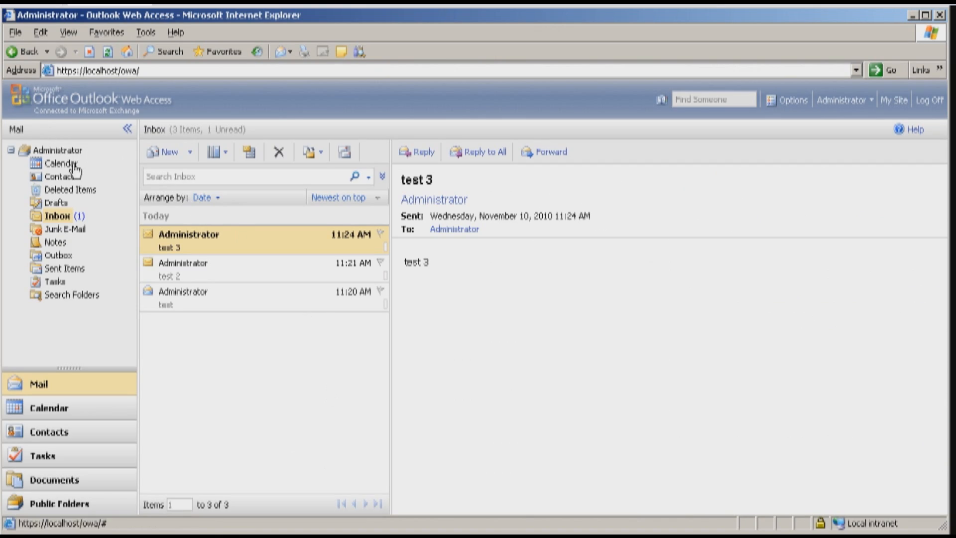
Send a new message to Administrator with subject and body 'test 4'.
left_click(163, 152)
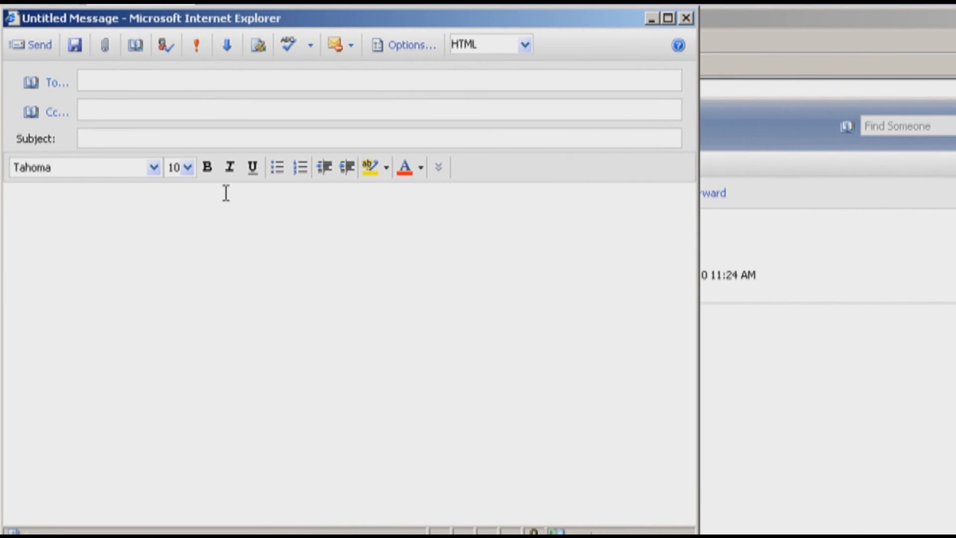
type("test 4")
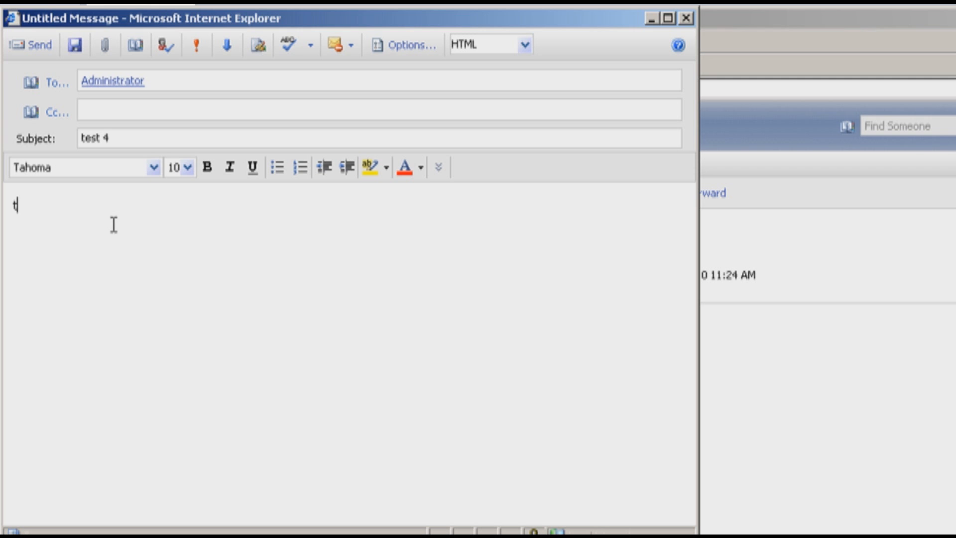
type("est 4")
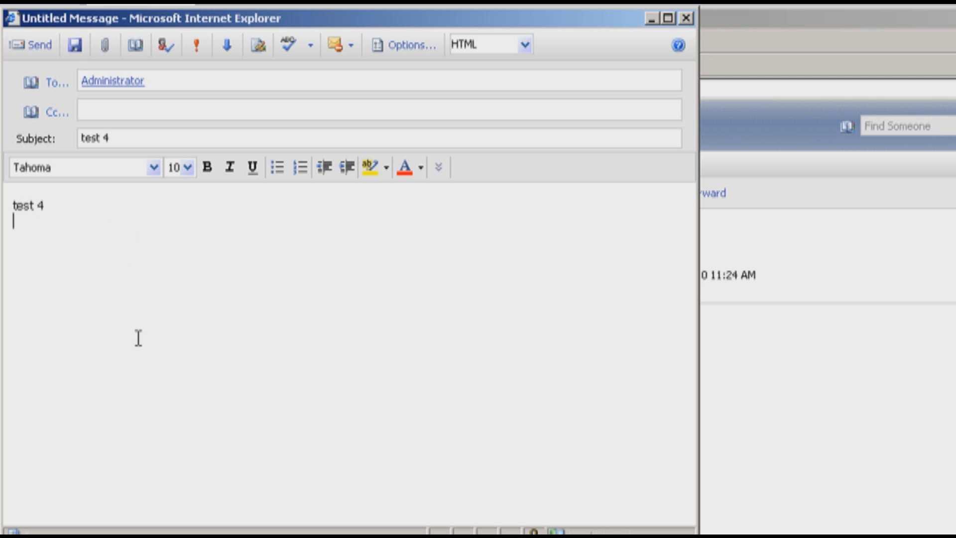
left_click(30, 43)
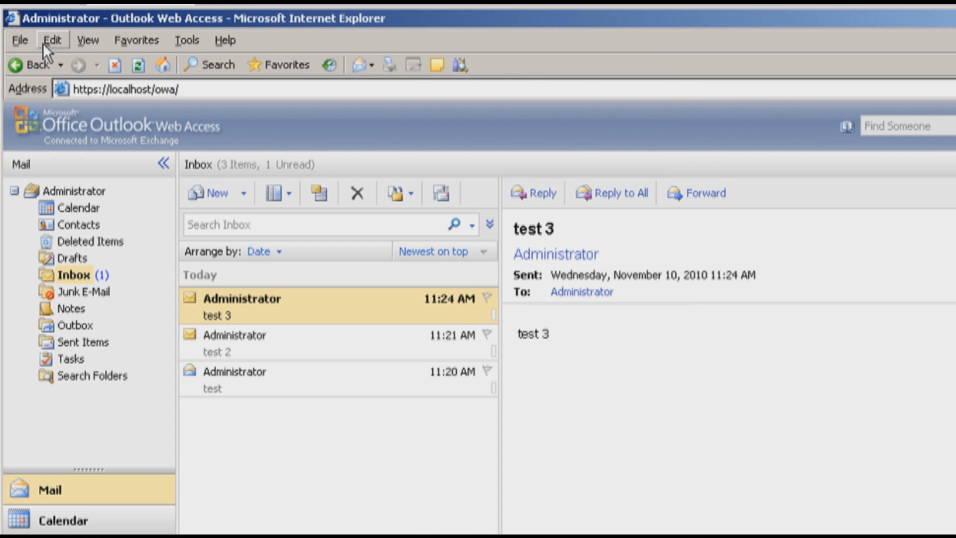
mouse_move(345, 421)
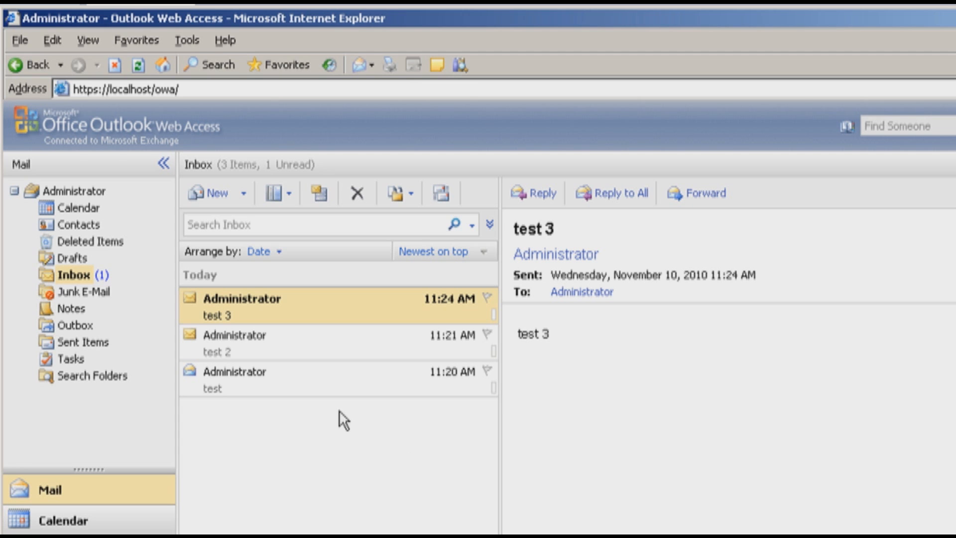